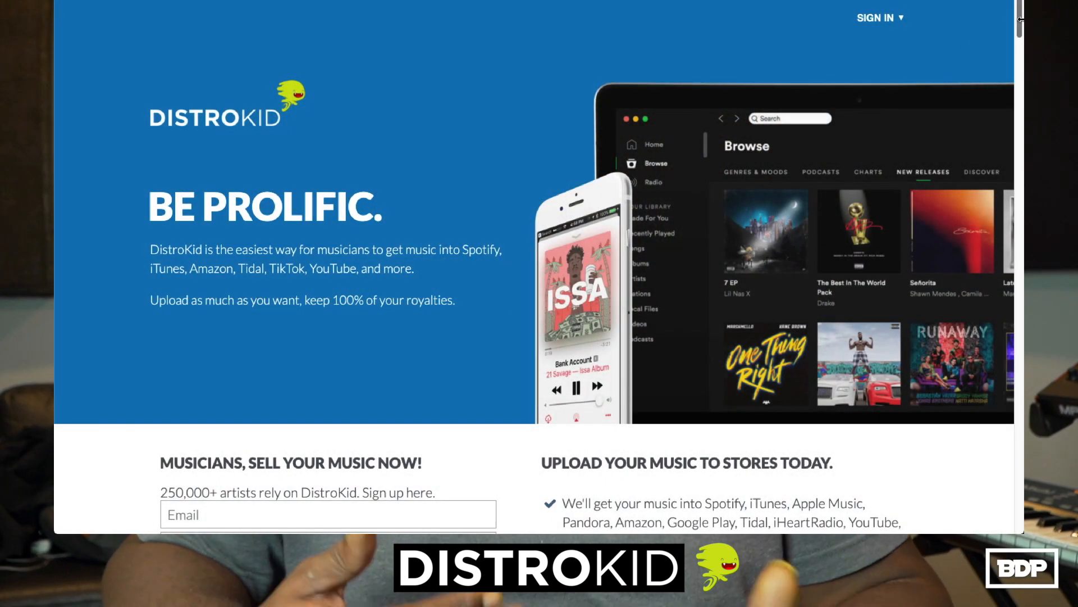
Review DistroKid's Upgrade plans, then the upload form's Extras and Important Checkboxes sections.
{"action": "scroll", "scroll_direction": "down", "scroll_amount": 3}
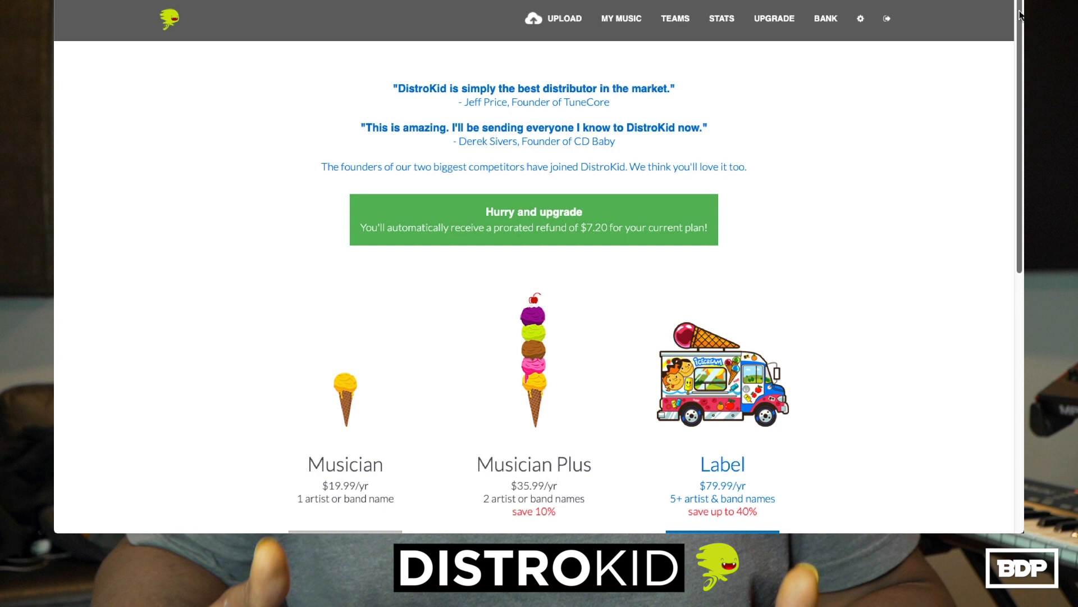
{"action": "scroll", "scroll_direction": "down", "scroll_amount": 3}
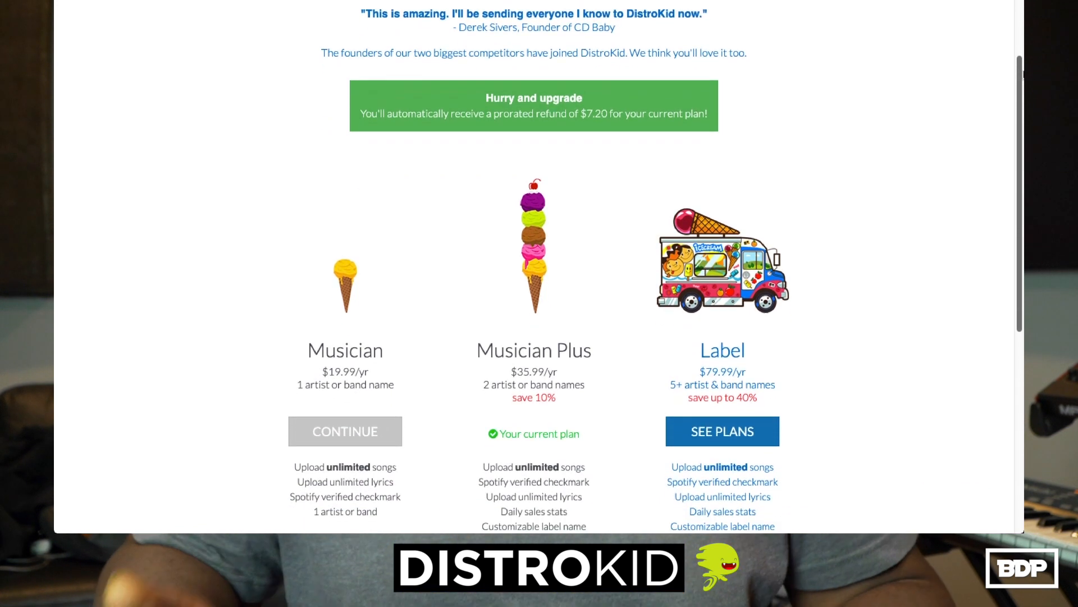
{"action": "scroll", "scroll_direction": "down", "scroll_amount": 3}
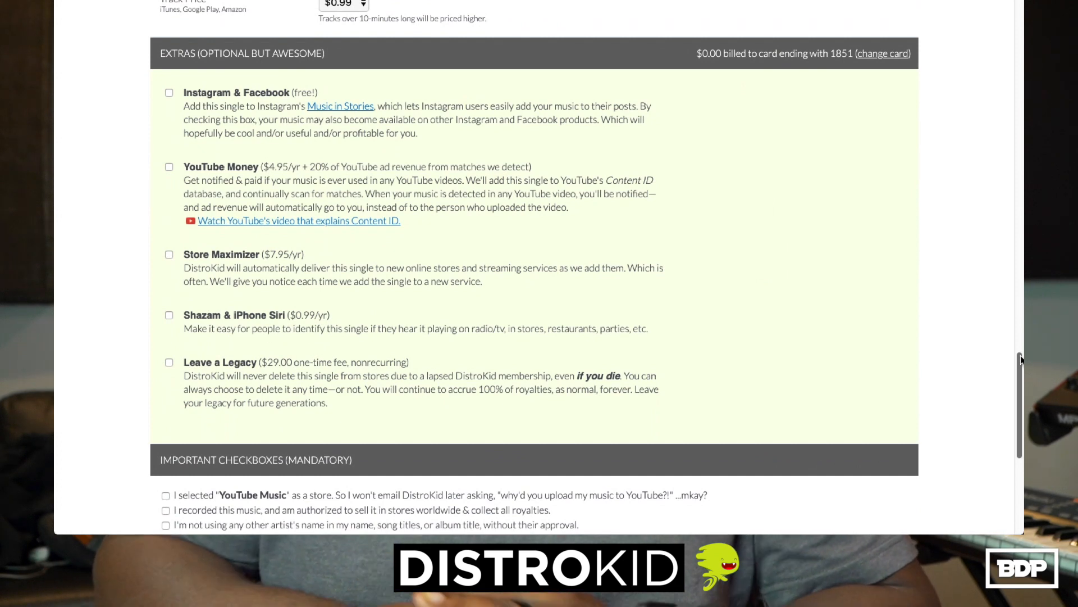
{"action": "left_click", "coordinate": [673, 26]}
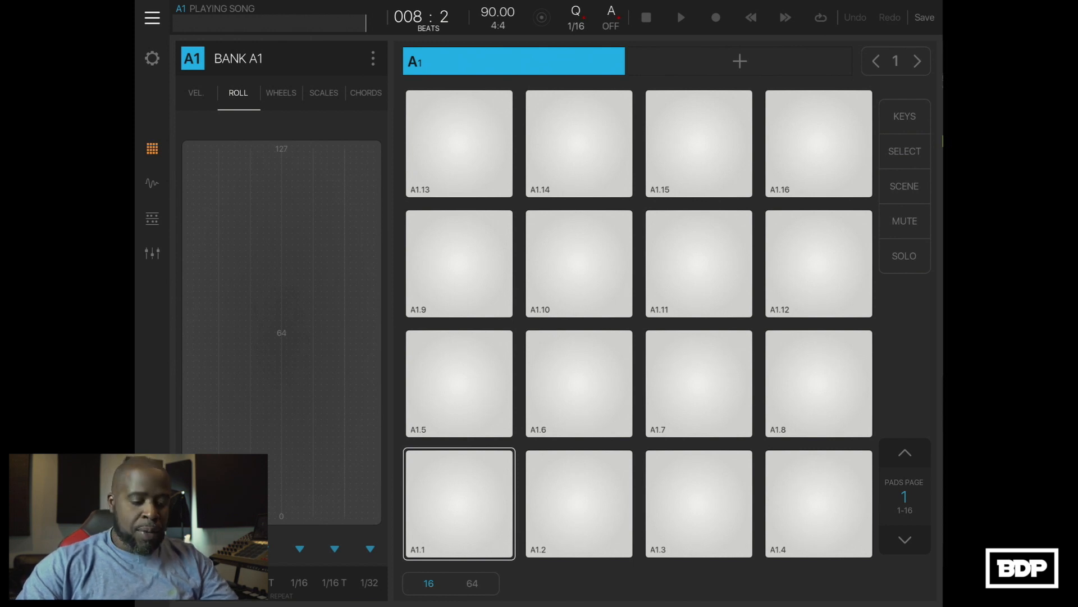
Load Pure Synth Platinum on bank A1 with the Classic Power Grand preset at 129 BPM.
{"action": "left_click", "coordinate": [153, 183]}
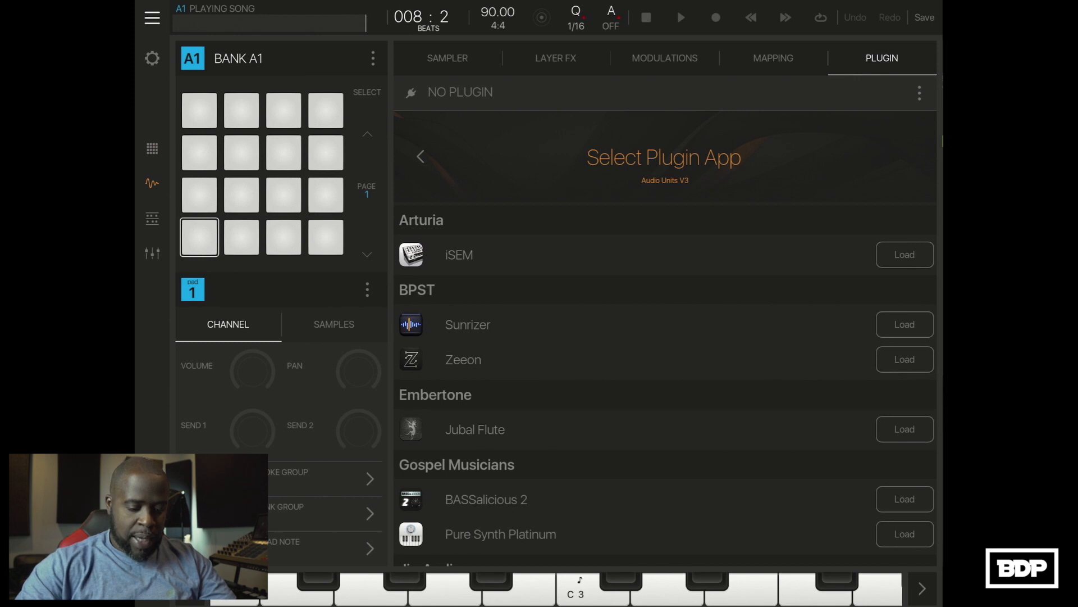
{"action": "left_click", "coordinate": [904, 534]}
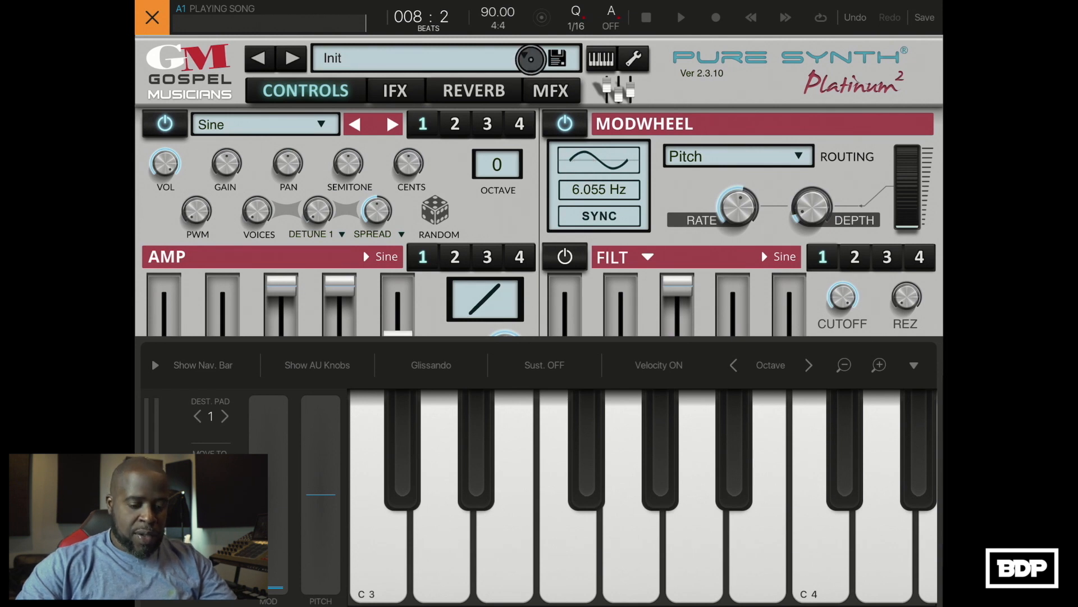
{"action": "left_click", "coordinate": [445, 58]}
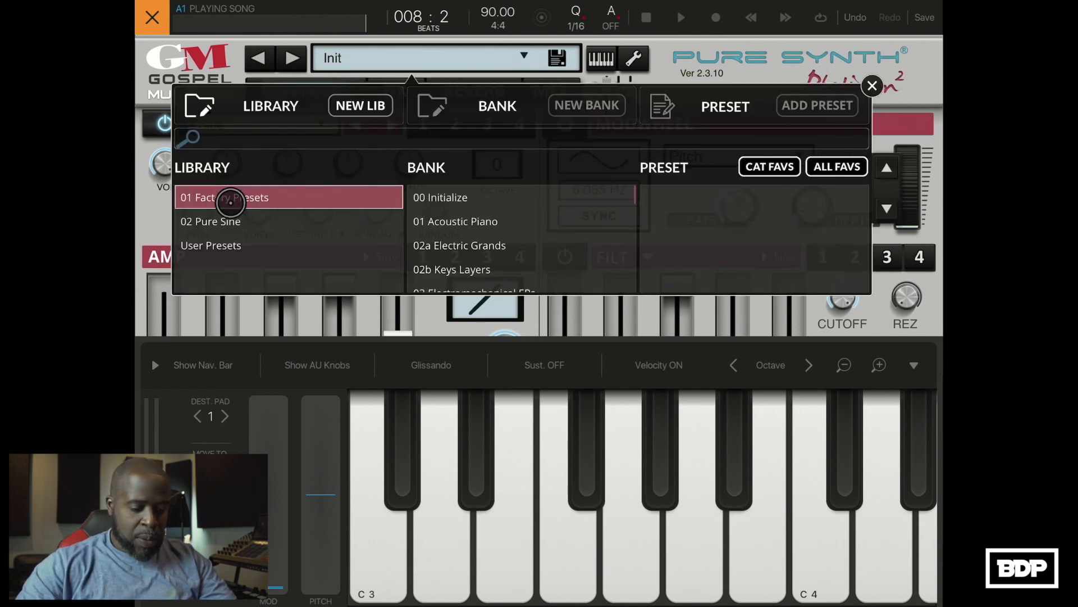
{"action": "left_click", "coordinate": [456, 220]}
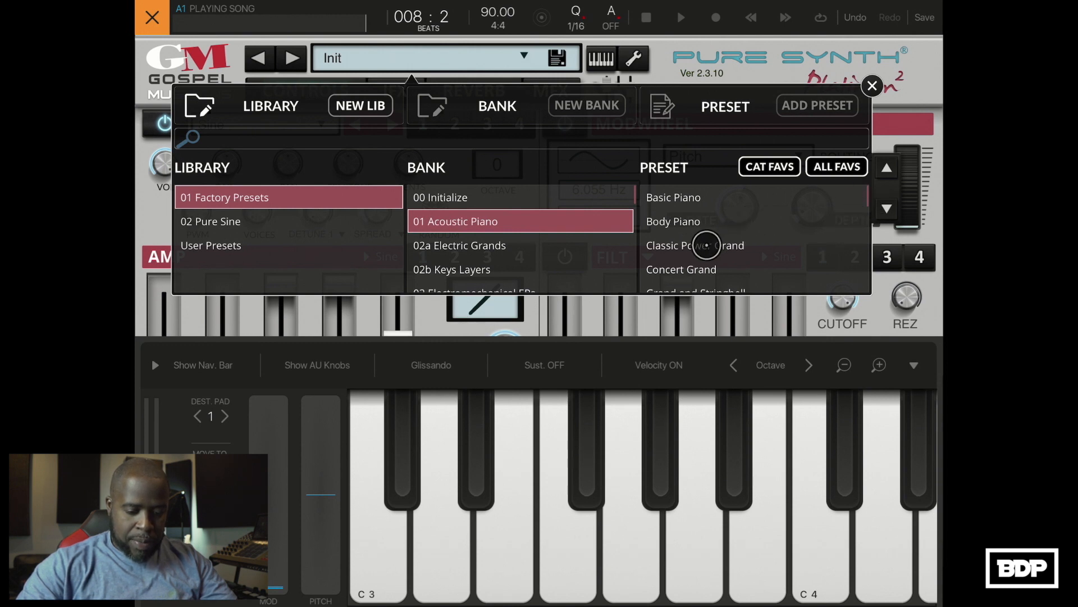
{"action": "left_click", "coordinate": [695, 245]}
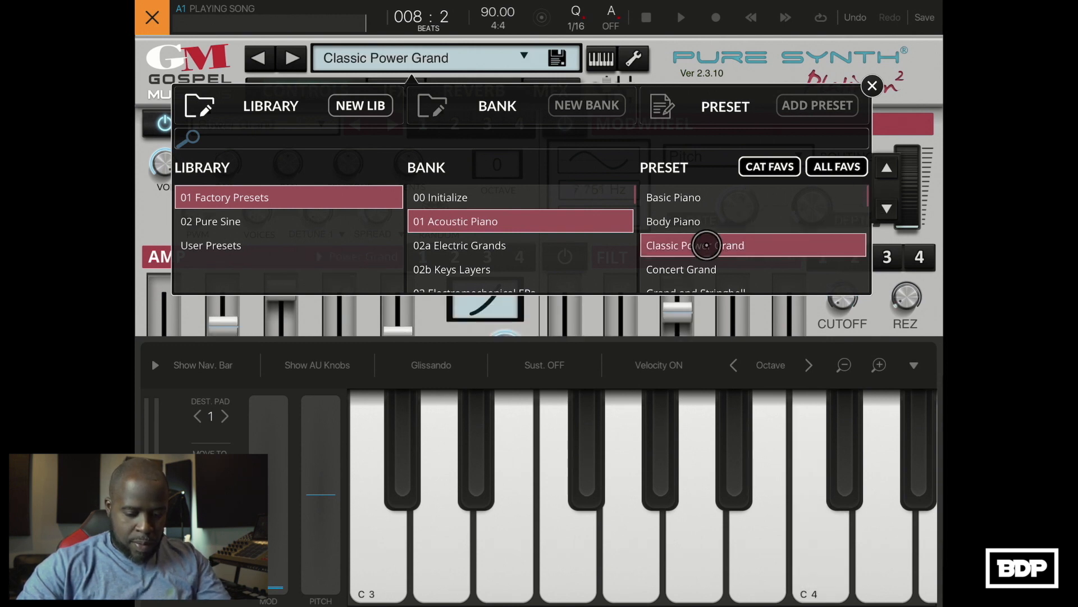
{"action": "left_click", "coordinate": [681, 269]}
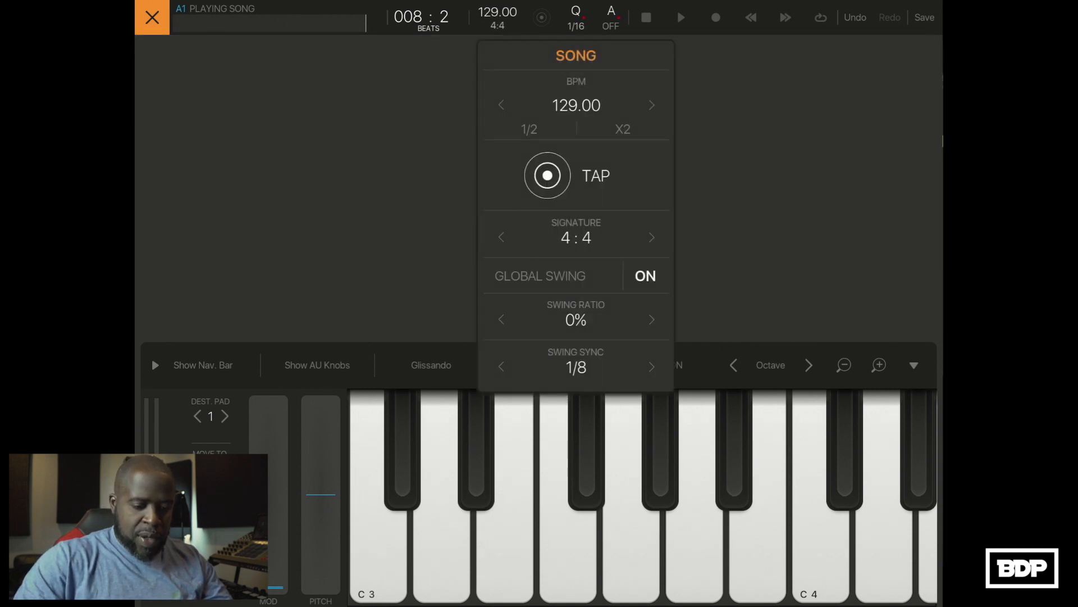
Raise the tempo to 130 BPM and close the Concert Grand piano synth.
{"action": "left_click", "coordinate": [650, 104]}
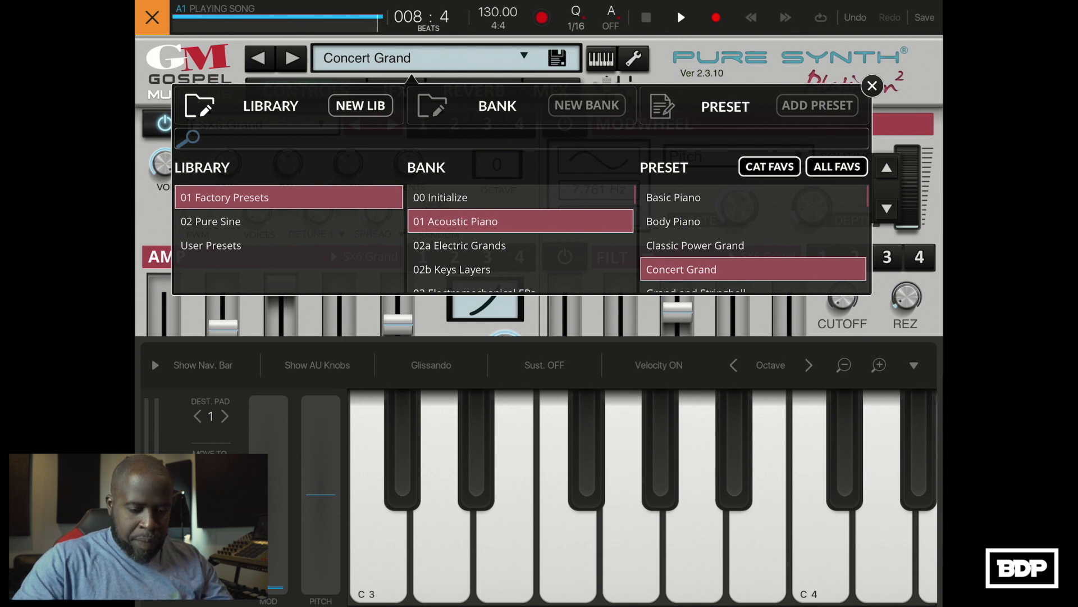
{"action": "left_click", "coordinate": [872, 85]}
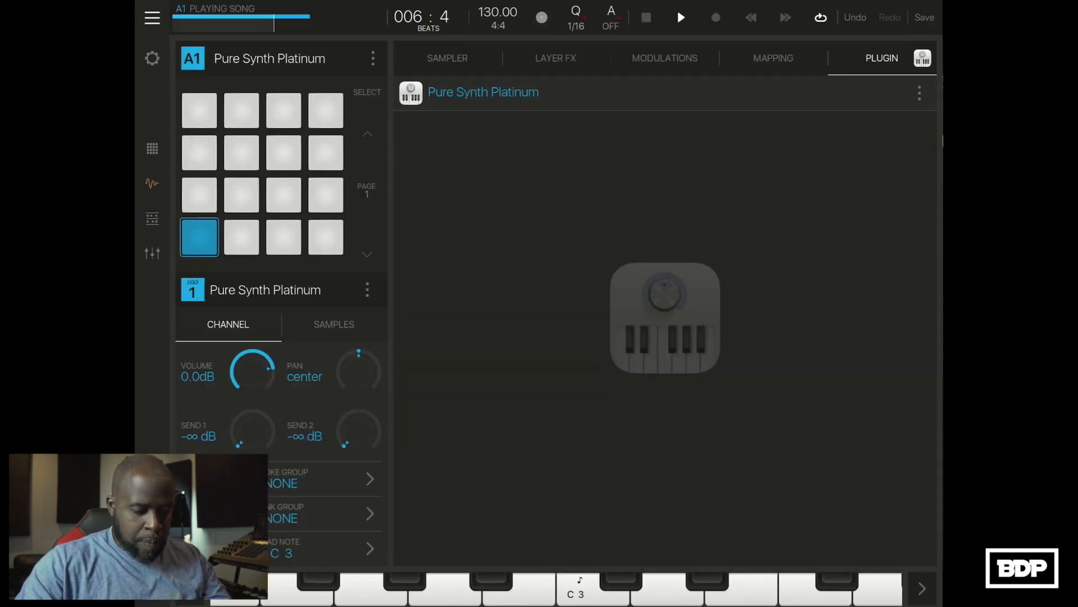
Create bank B1 and show its empty Audio Unit plugin picker.
{"action": "left_click", "coordinate": [151, 149]}
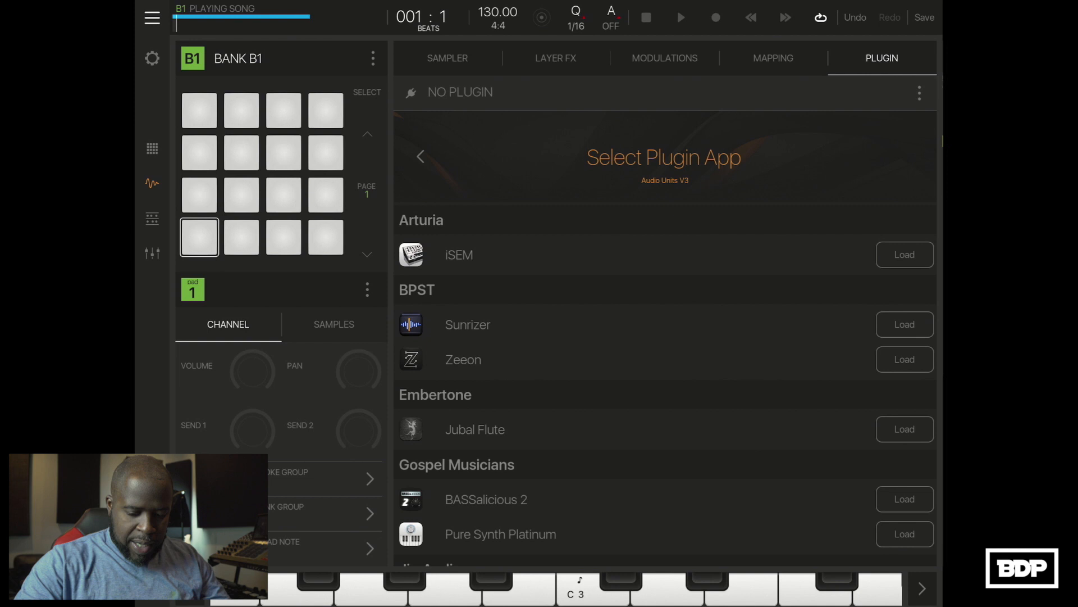
Load Pure Synth Platinum on bank B1 with the Tron Flute woodwind preset.
{"action": "left_click", "coordinate": [903, 533]}
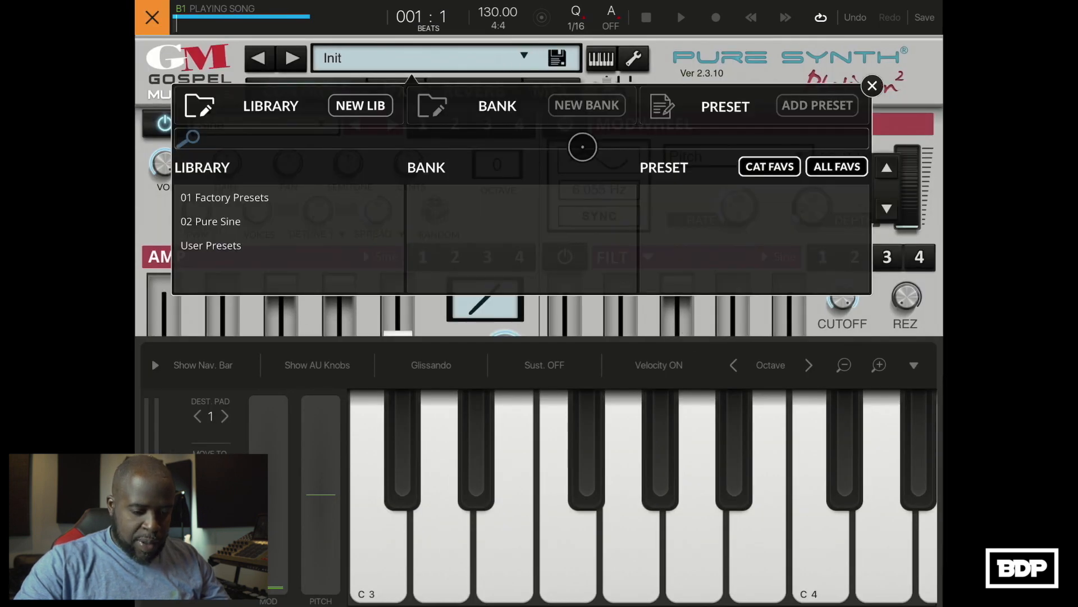
{"action": "left_click", "coordinate": [224, 197]}
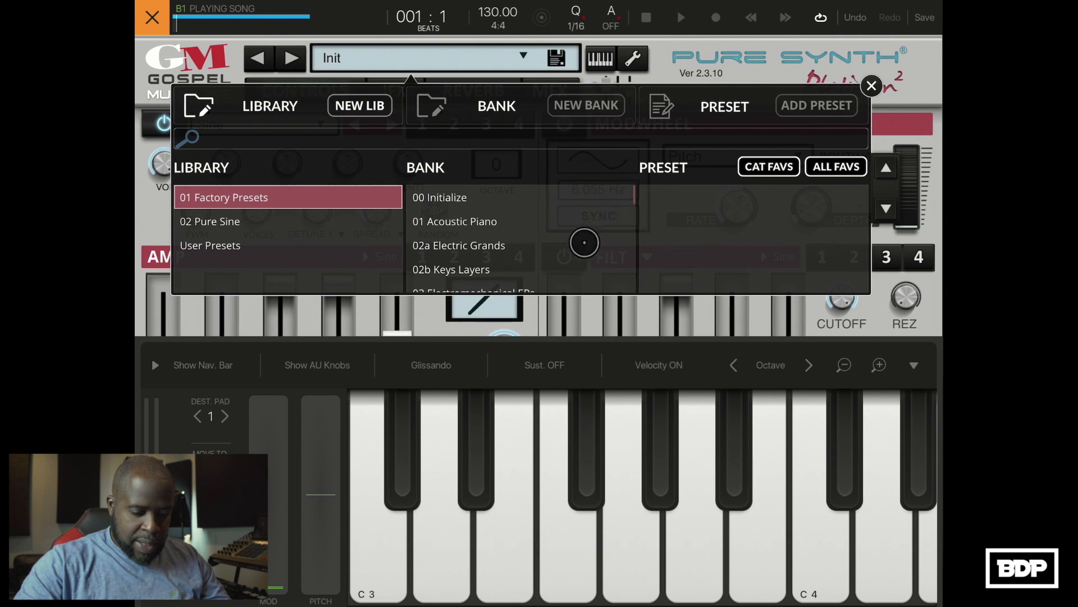
{"action": "scroll", "scroll_direction": "down", "scroll_amount": 3}
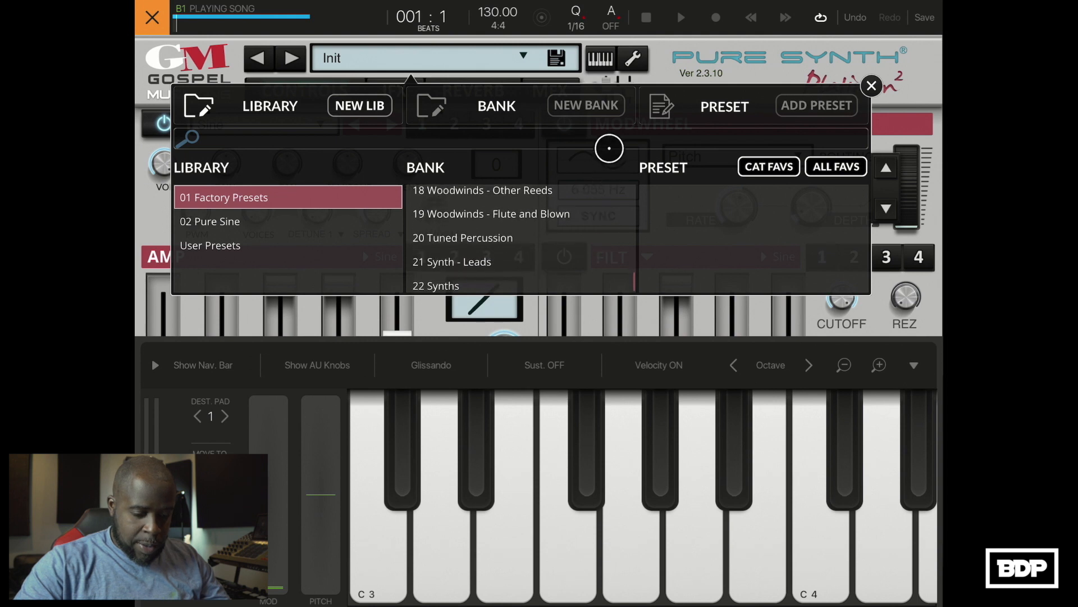
{"action": "left_click", "coordinate": [491, 238]}
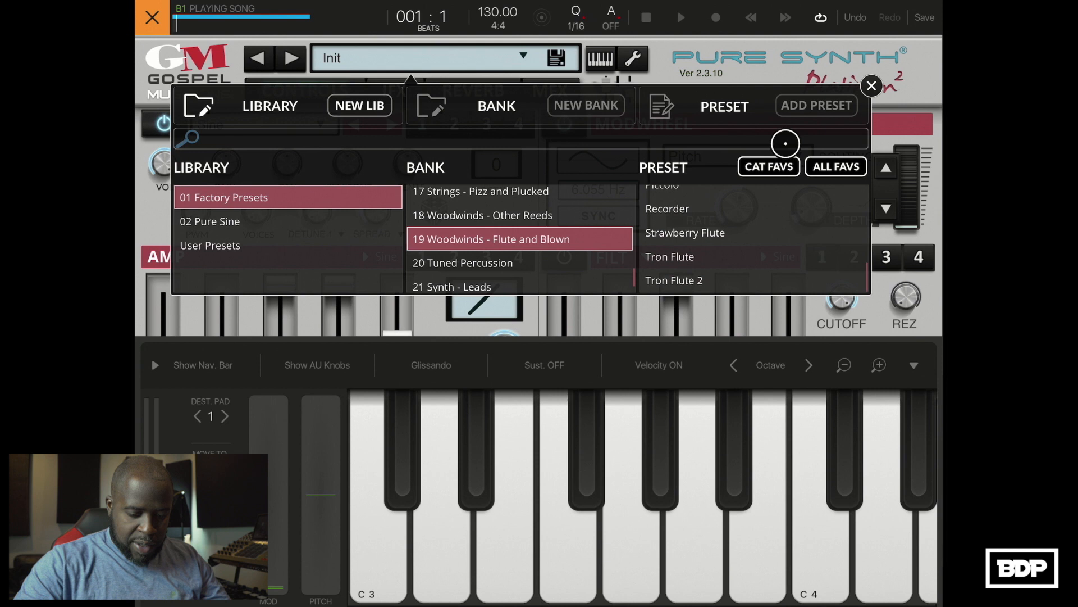
{"action": "left_click", "coordinate": [670, 256]}
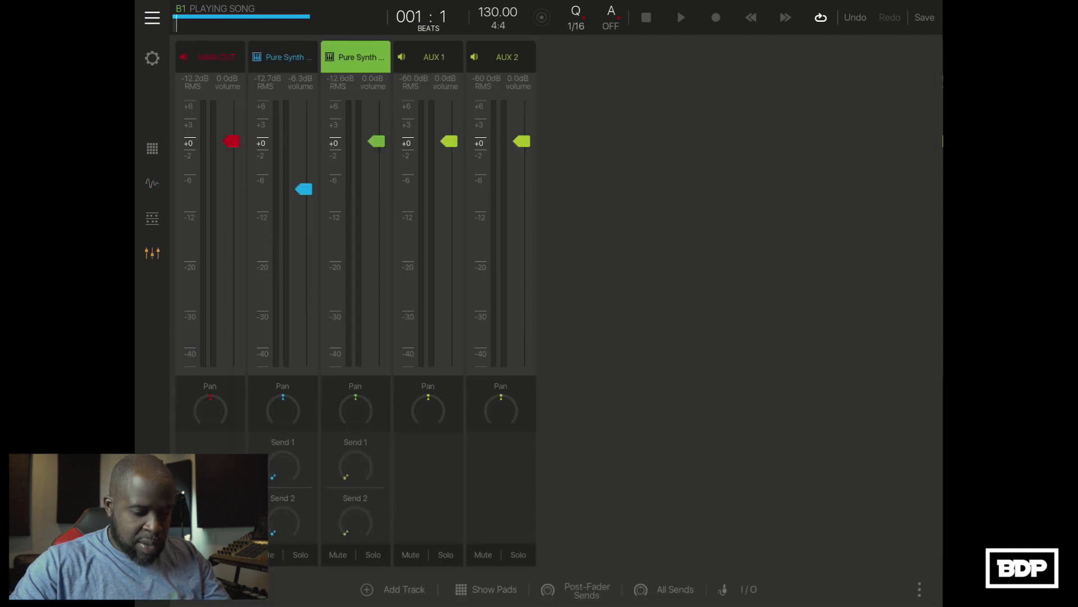
Adjust the mixer, then close the Tron Flute synth to show B1's pads as notes.
{"action": "left_click_drag", "start_coordinate": [376, 141], "coordinate": [376, 198]}
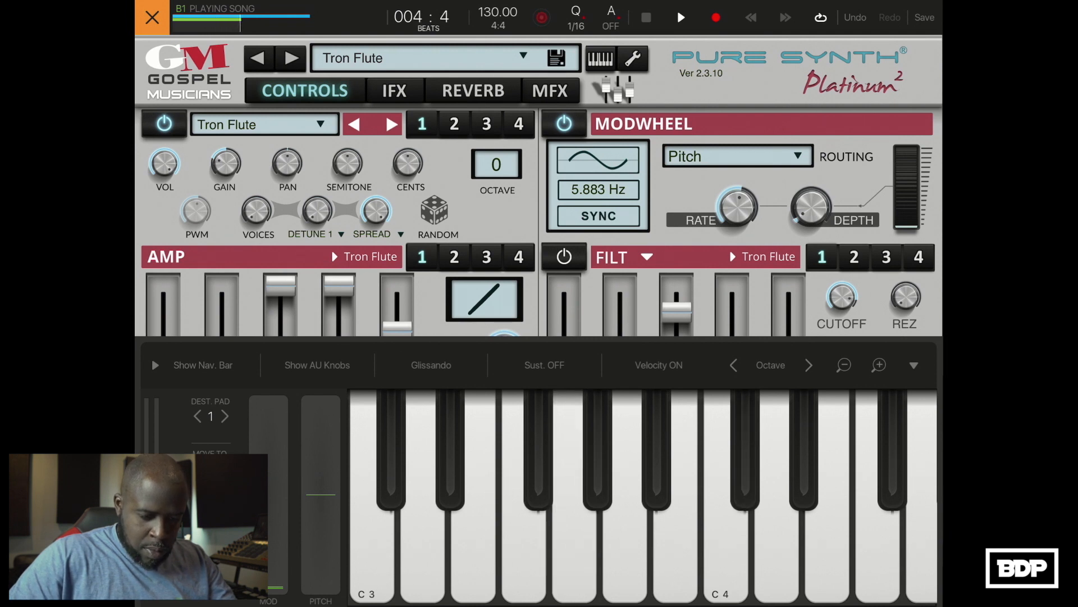
{"action": "left_click", "coordinate": [151, 17]}
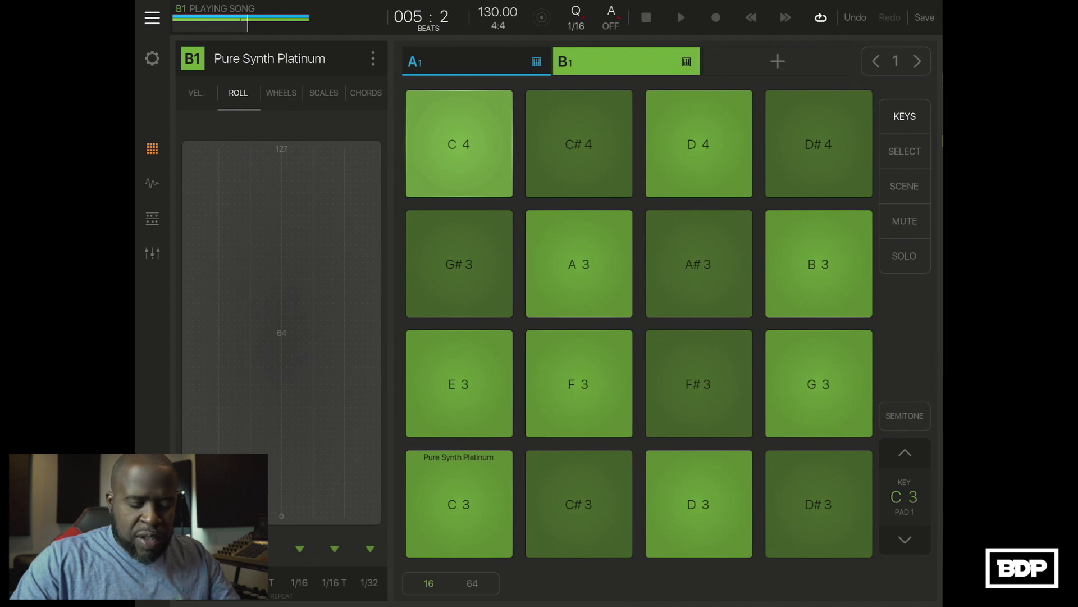
Create bank C1 carrying a fresh Pure Synth Platinum on its Init preset.
{"action": "left_click", "coordinate": [777, 61]}
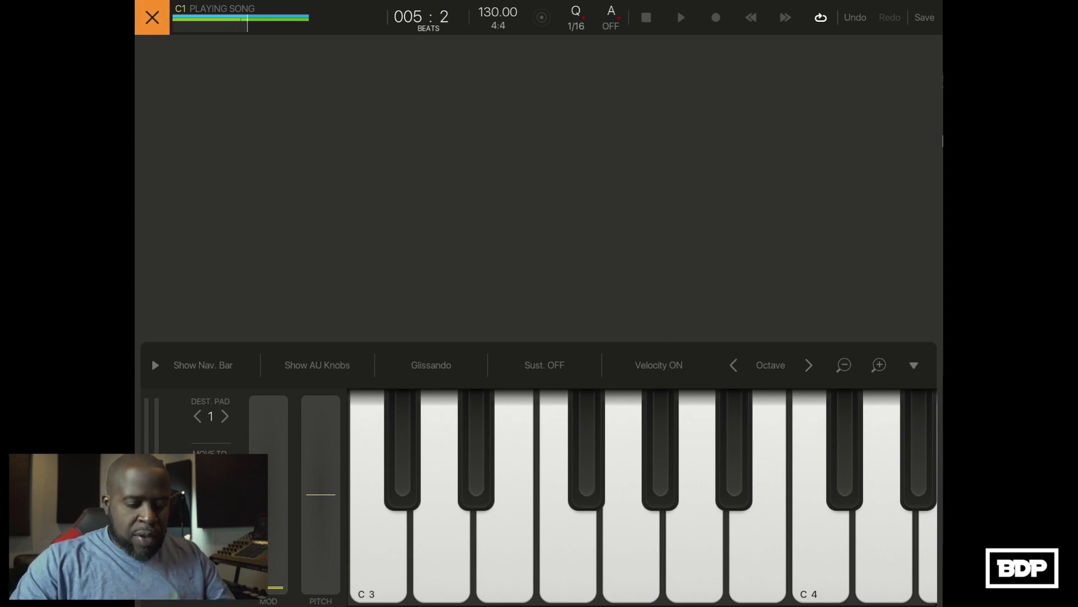
{"action": "left_click", "coordinate": [151, 17]}
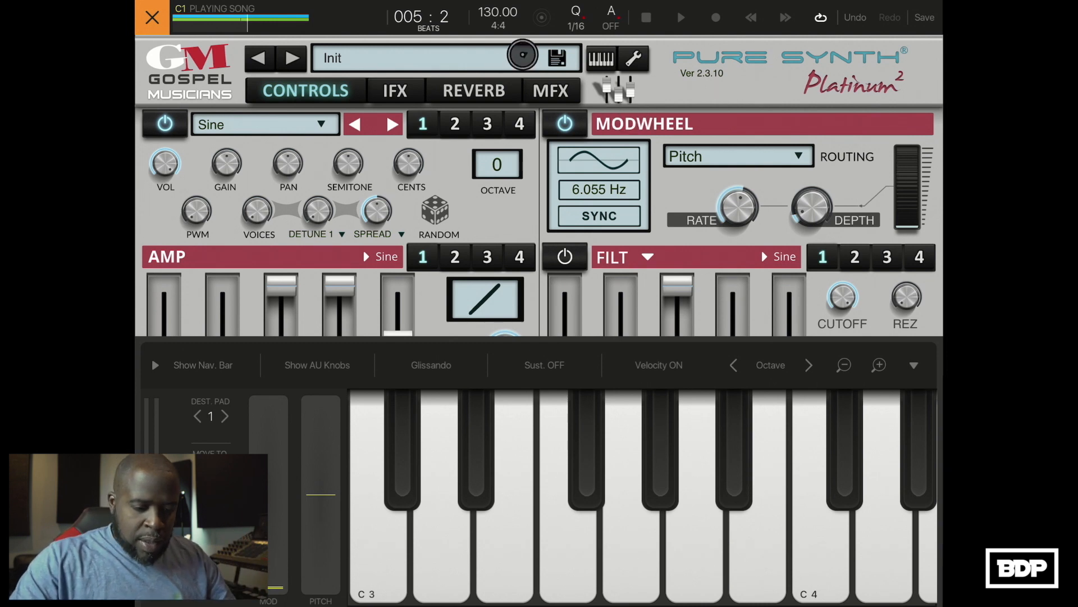
Audition Pizzacato 2, 3 and 4 from the pizzicato strings bank, keep Pizzacato 2, and close the synth.
{"action": "left_click", "coordinate": [440, 58]}
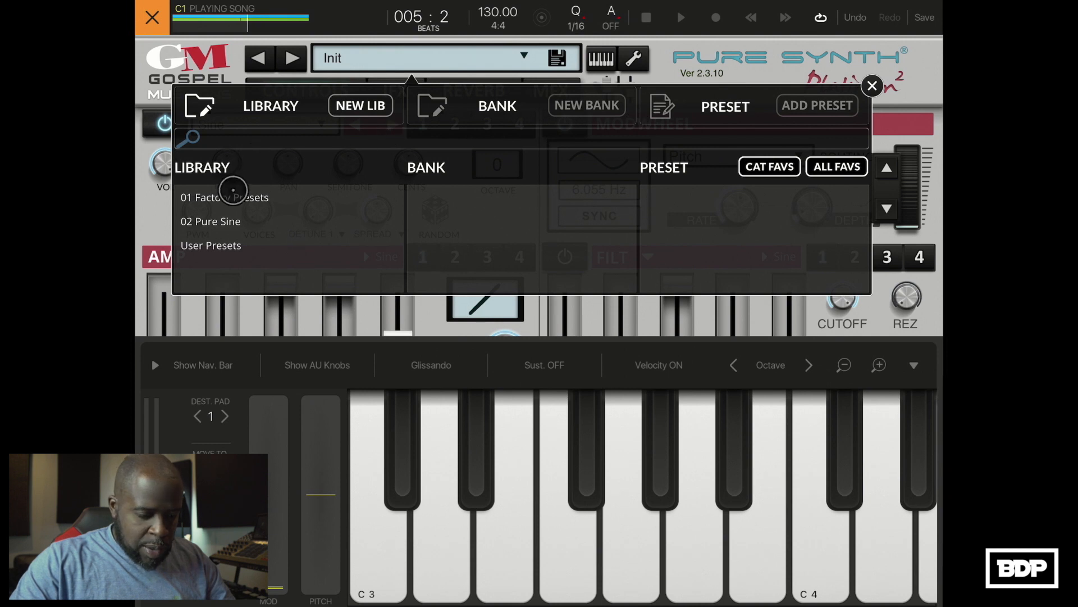
{"action": "left_click", "coordinate": [224, 197]}
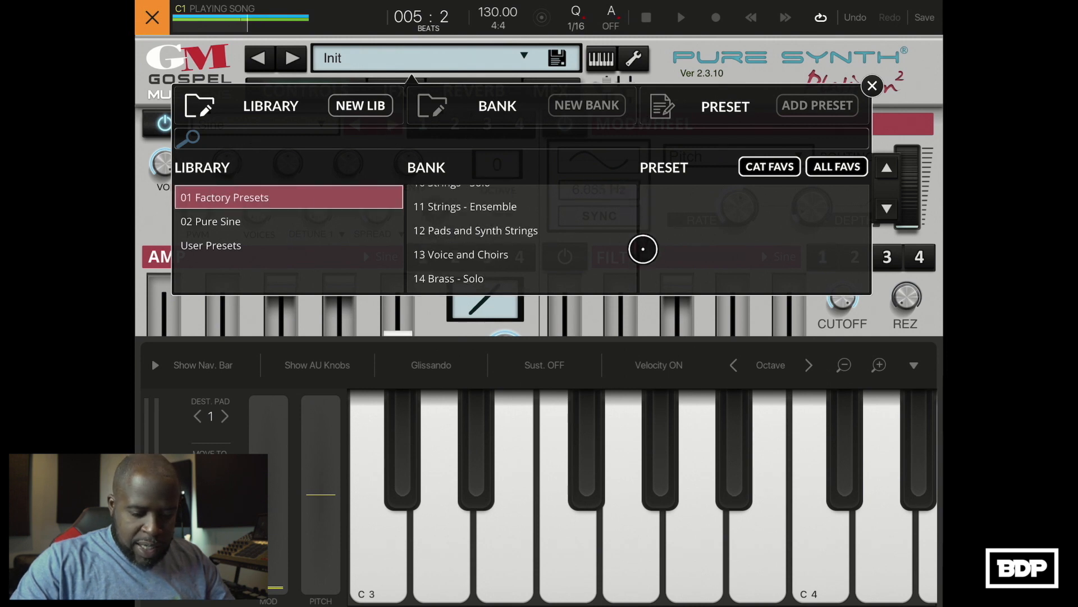
{"action": "scroll", "scroll_direction": "down", "scroll_amount": 3}
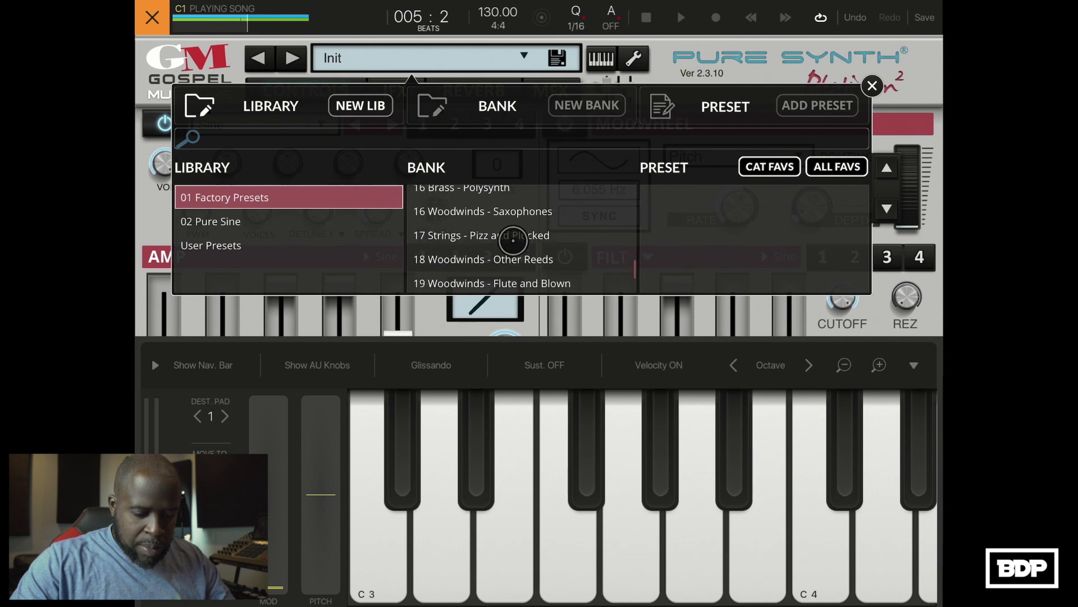
{"action": "left_click", "coordinate": [480, 235]}
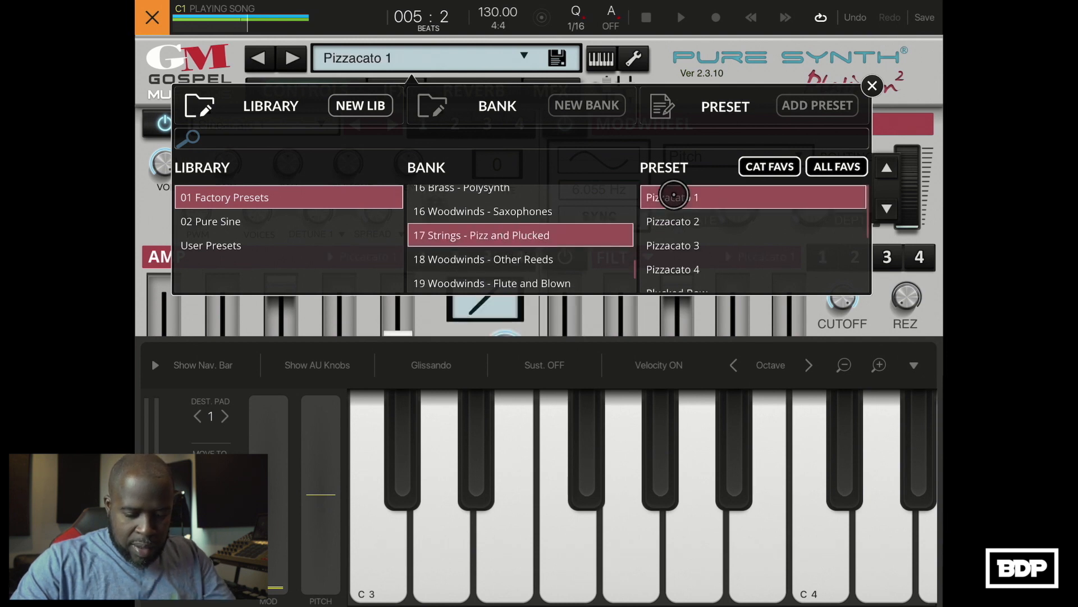
{"action": "left_click", "coordinate": [673, 221]}
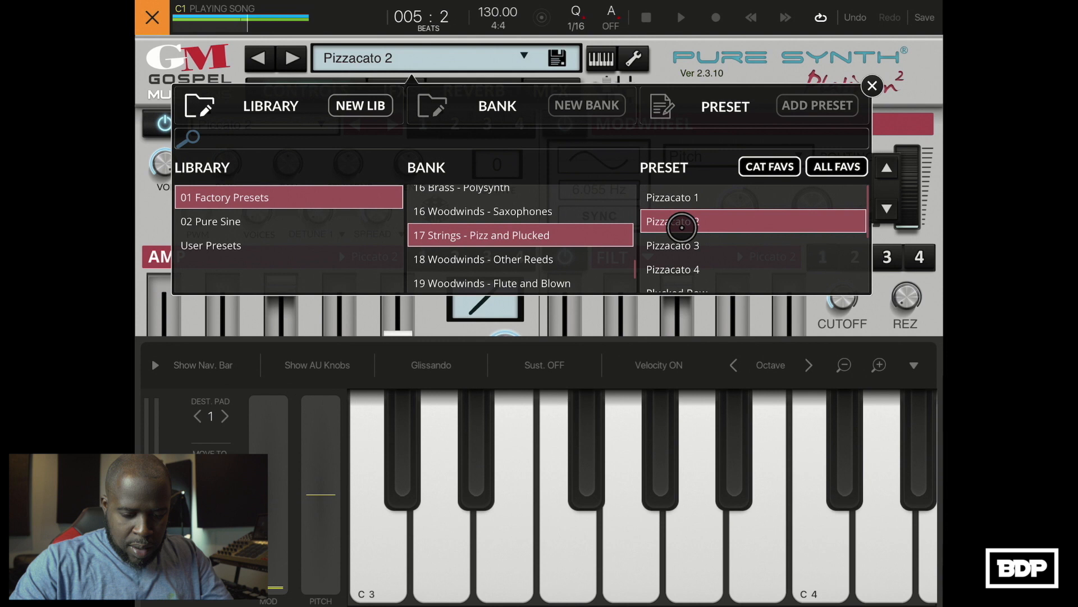
{"action": "left_click", "coordinate": [673, 245]}
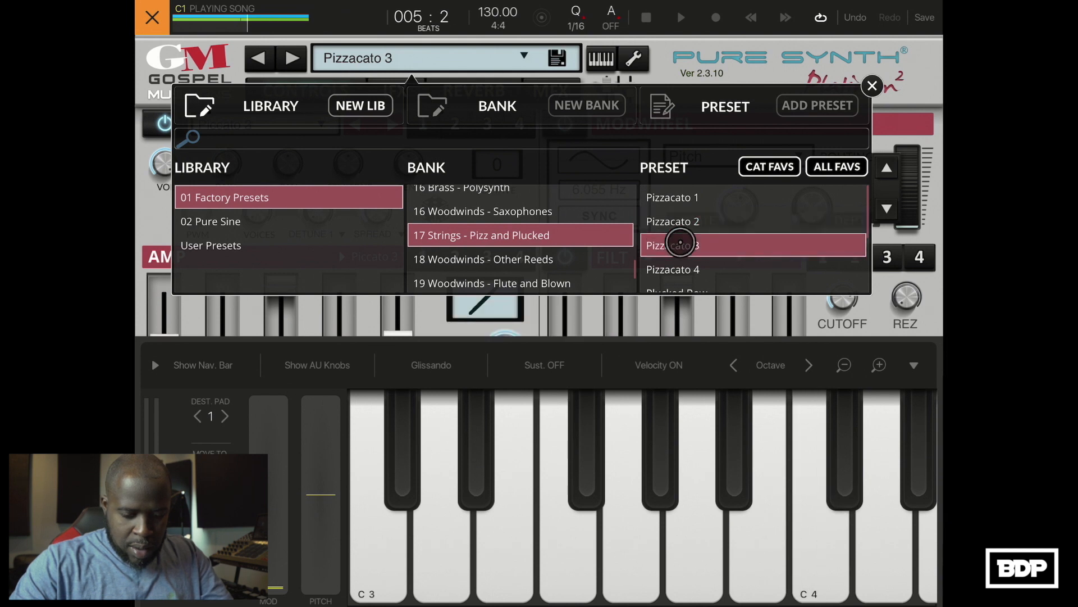
{"action": "left_click", "coordinate": [673, 269]}
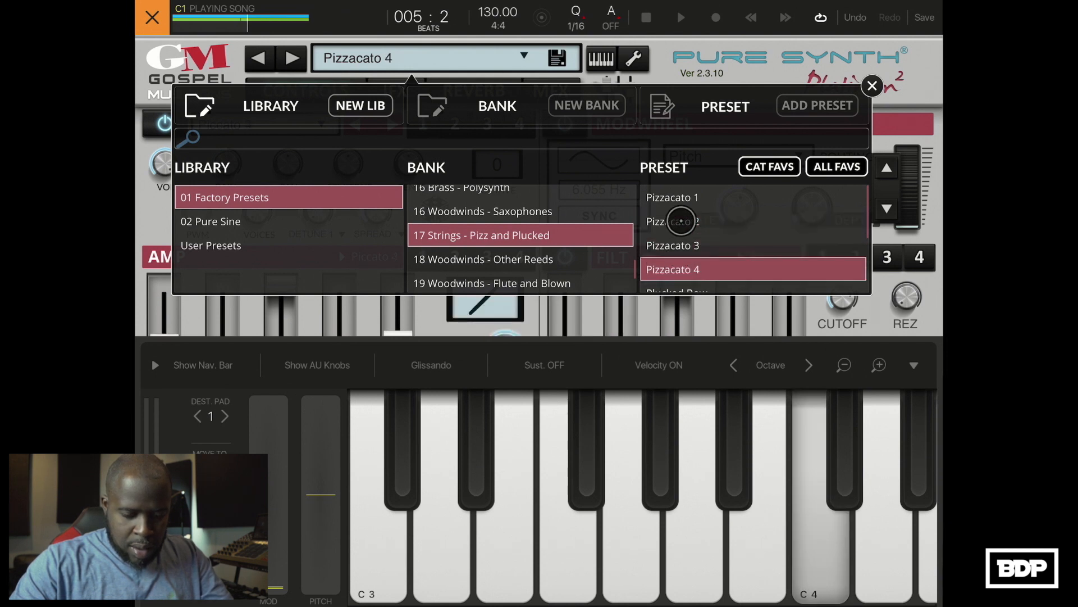
{"action": "left_click", "coordinate": [673, 221]}
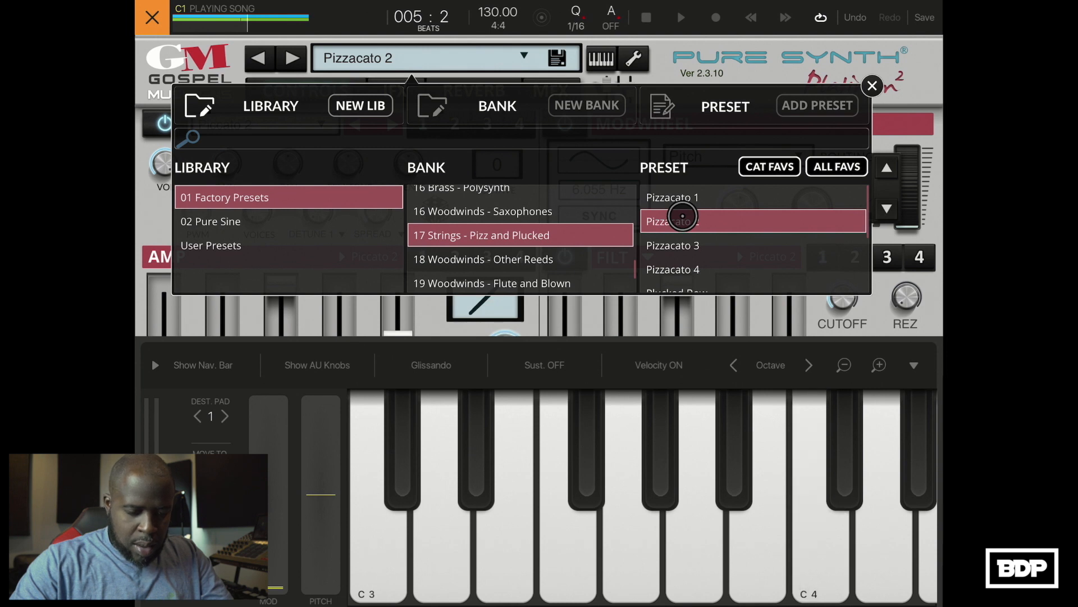
{"action": "left_click", "coordinate": [871, 85]}
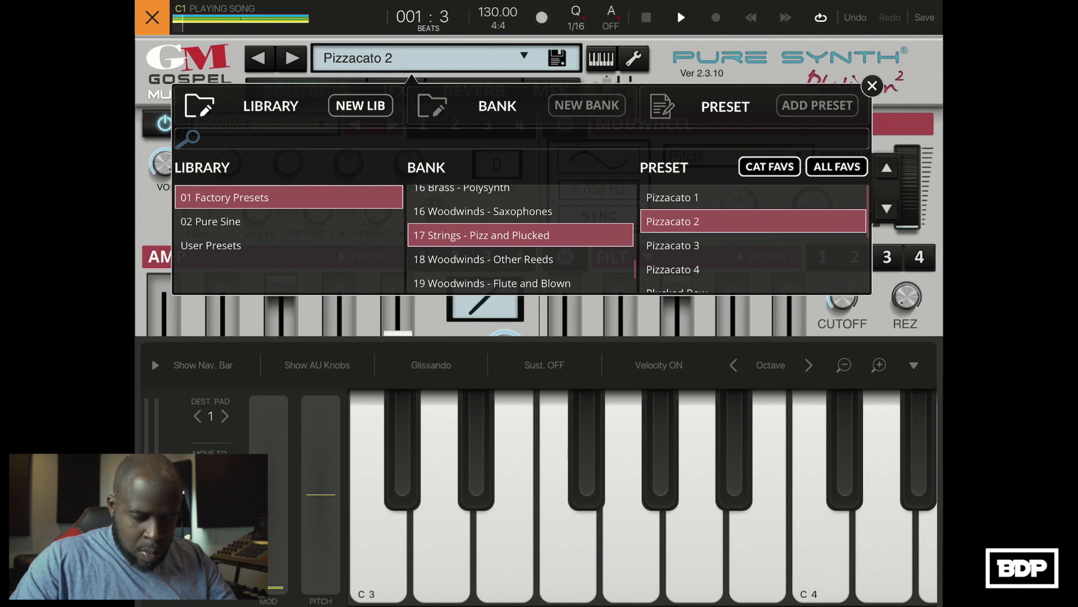
{"action": "left_click", "coordinate": [871, 85]}
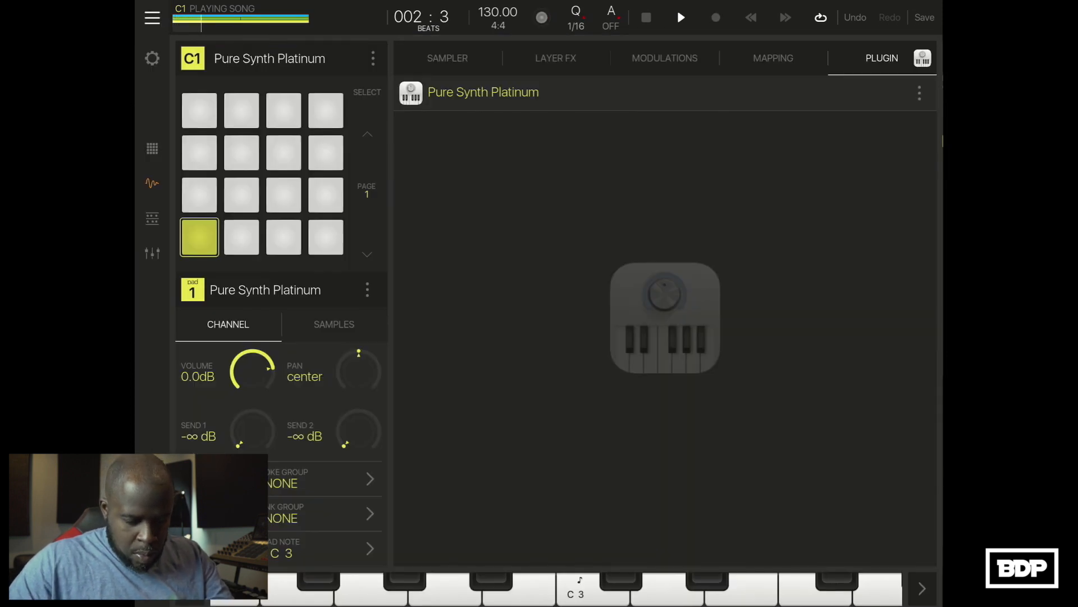
Add drum banks D1 and E1 from the Song view, with Dro HiHat 1 on E1.
{"action": "left_click", "coordinate": [153, 218]}
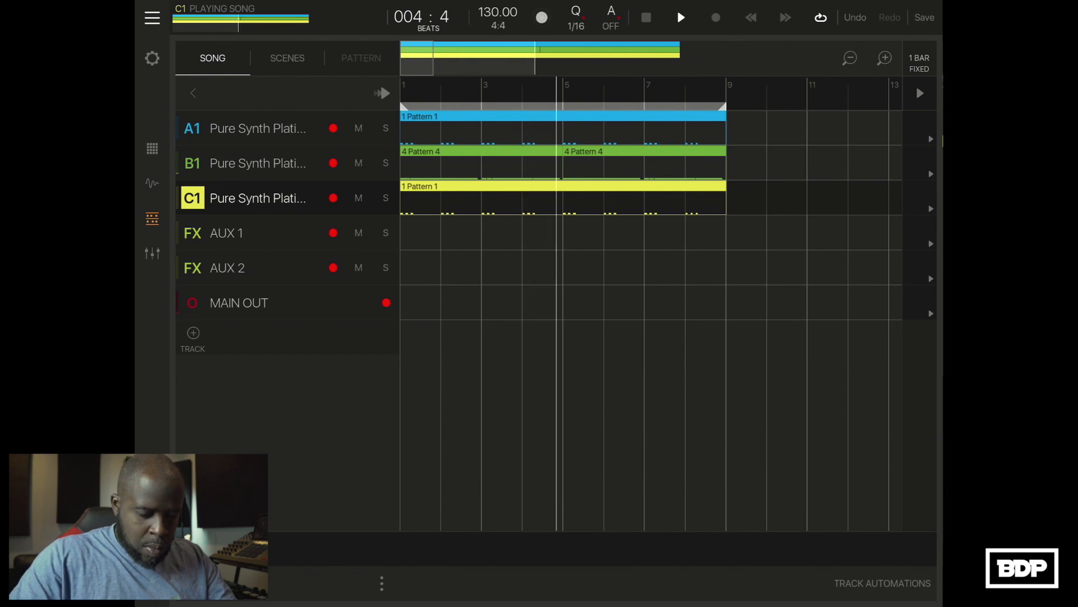
{"action": "left_click", "coordinate": [358, 199]}
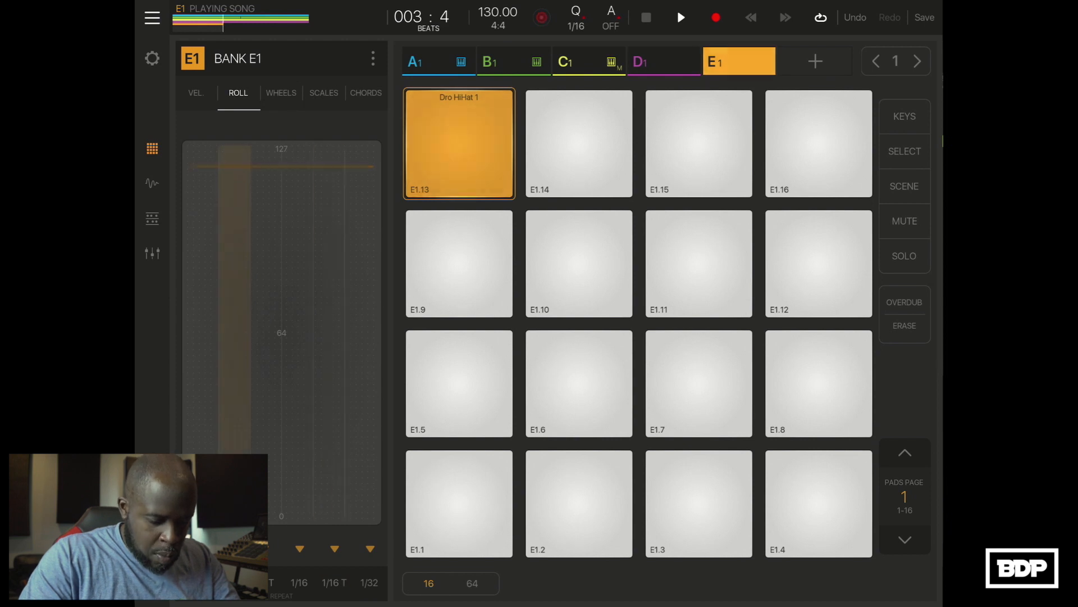
Check mixer levels, add bank F1, and create 808 bank A2 with Dro 808 2 (Zay).
{"action": "left_click", "coordinate": [715, 18]}
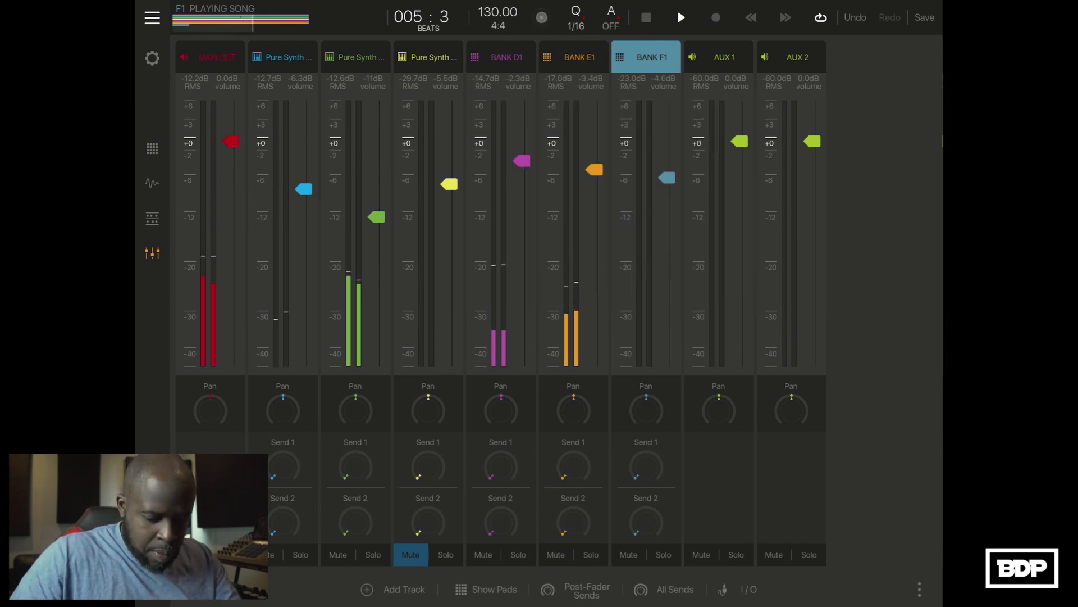
{"action": "left_click", "coordinate": [153, 148]}
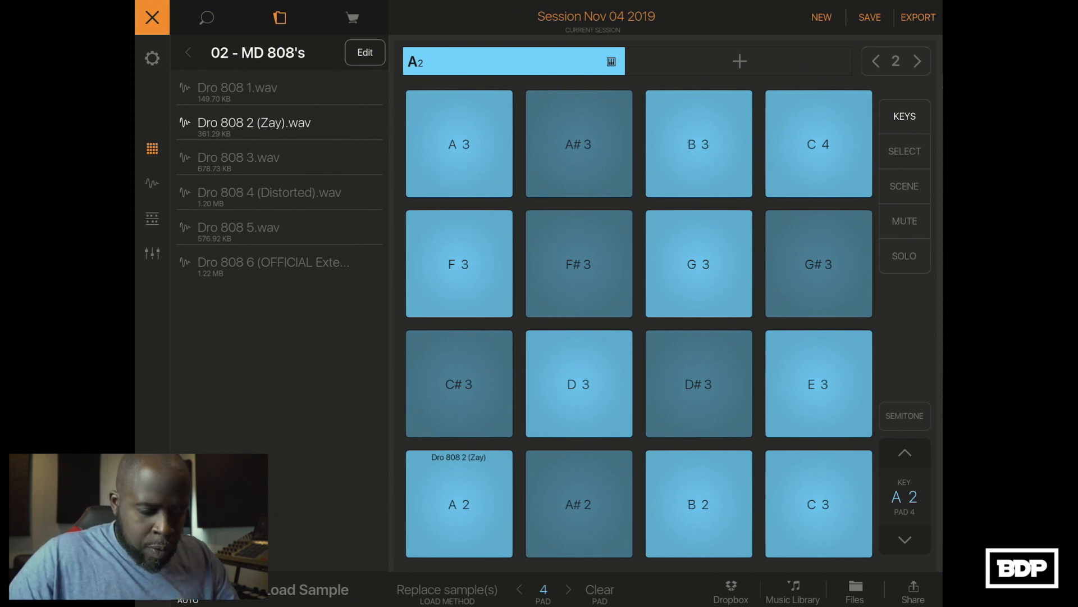
Open bank A2's Dro 808 2 (Zay) pad in the Sampler tab to view its waveform.
{"action": "left_click", "coordinate": [152, 18]}
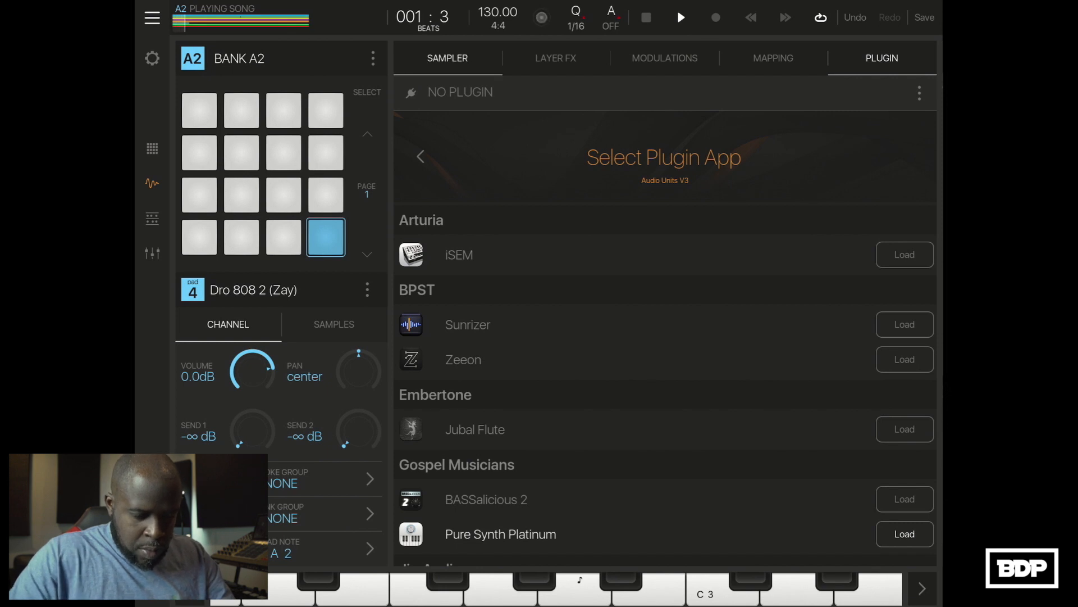
{"action": "left_click", "coordinate": [447, 58]}
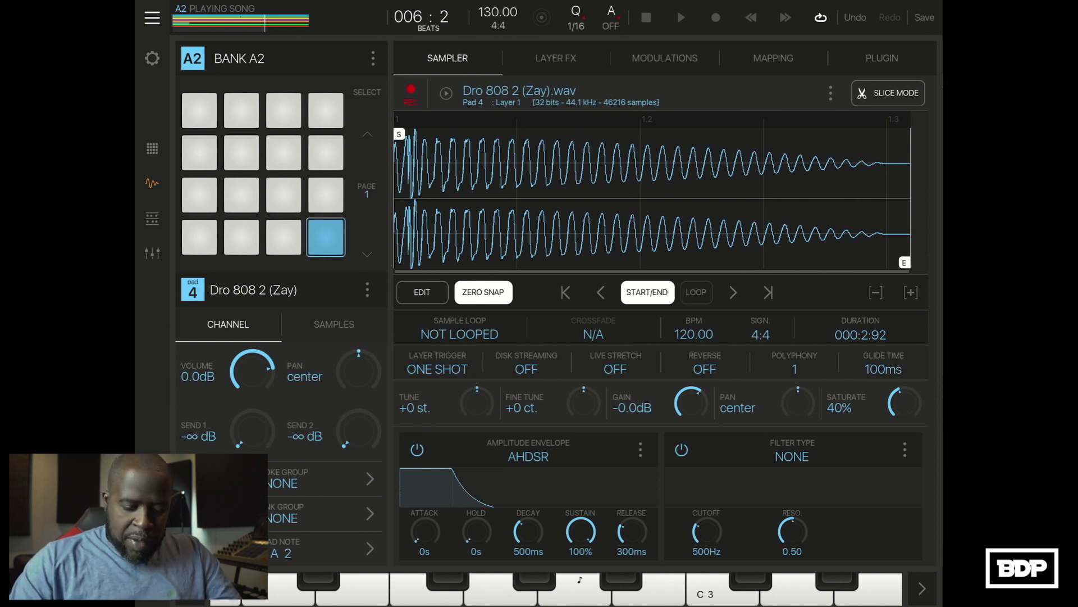
Compare the 808's Saturate knob from off to about 63%, leaving it at 60%.
{"action": "left_click_drag", "start_coordinate": [903, 402], "coordinate": [903, 413]}
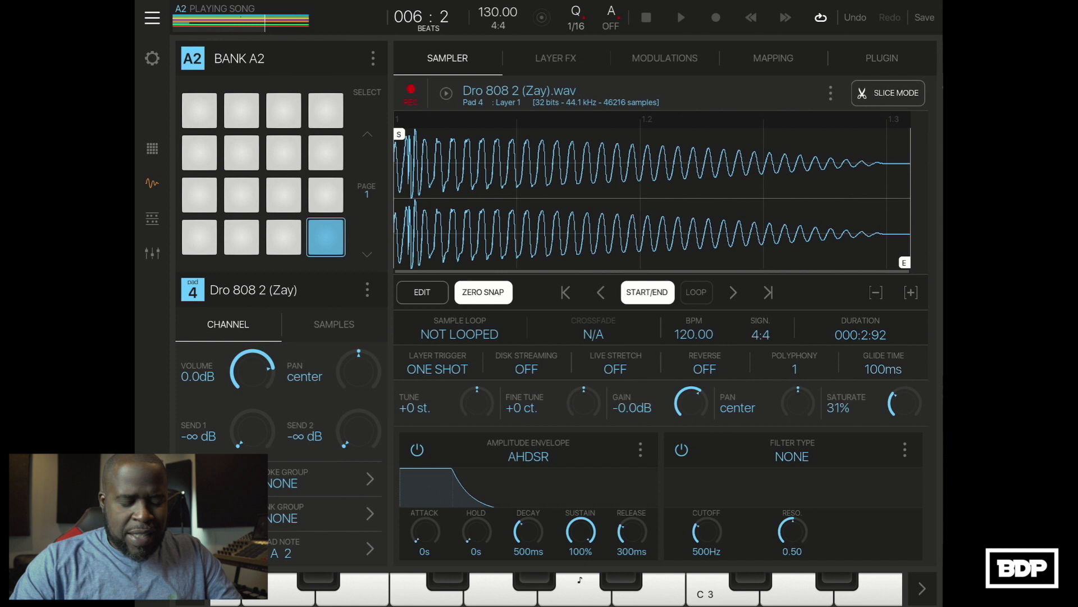
{"action": "left_click_drag", "start_coordinate": [903, 405], "coordinate": [902, 385]}
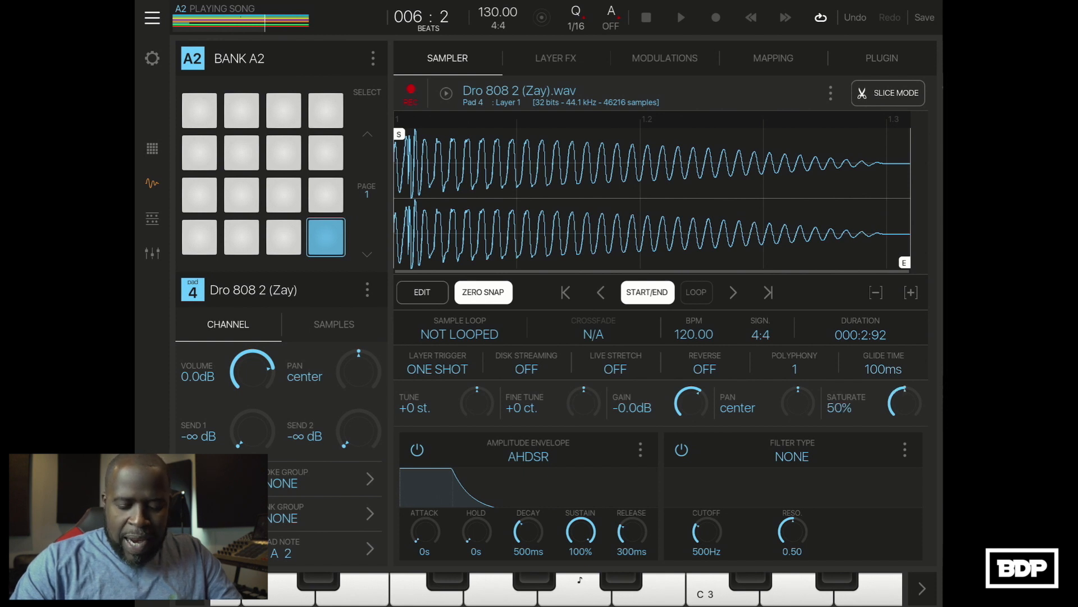
{"action": "left_click_drag", "start_coordinate": [904, 402], "coordinate": [911, 386]}
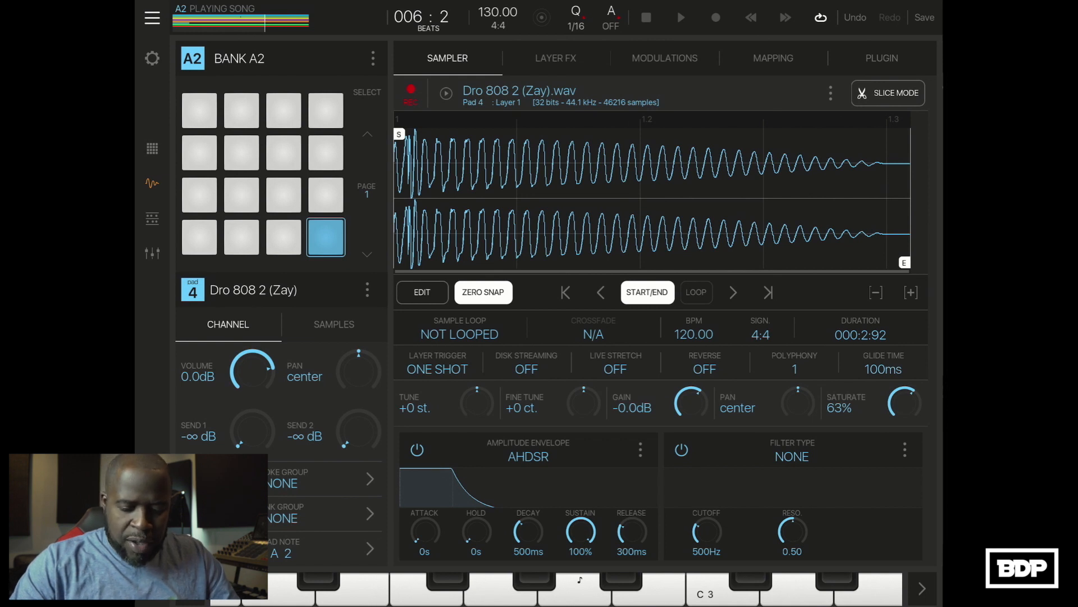
{"action": "left_click_drag", "start_coordinate": [903, 401], "coordinate": [904, 419]}
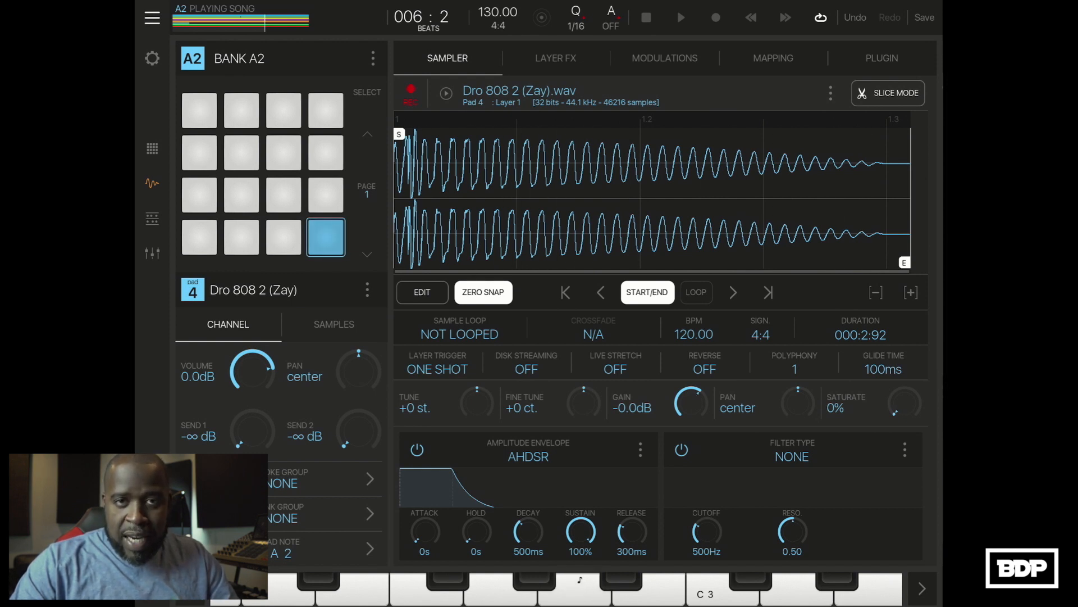
{"action": "left_click_drag", "start_coordinate": [904, 405], "coordinate": [911, 385]}
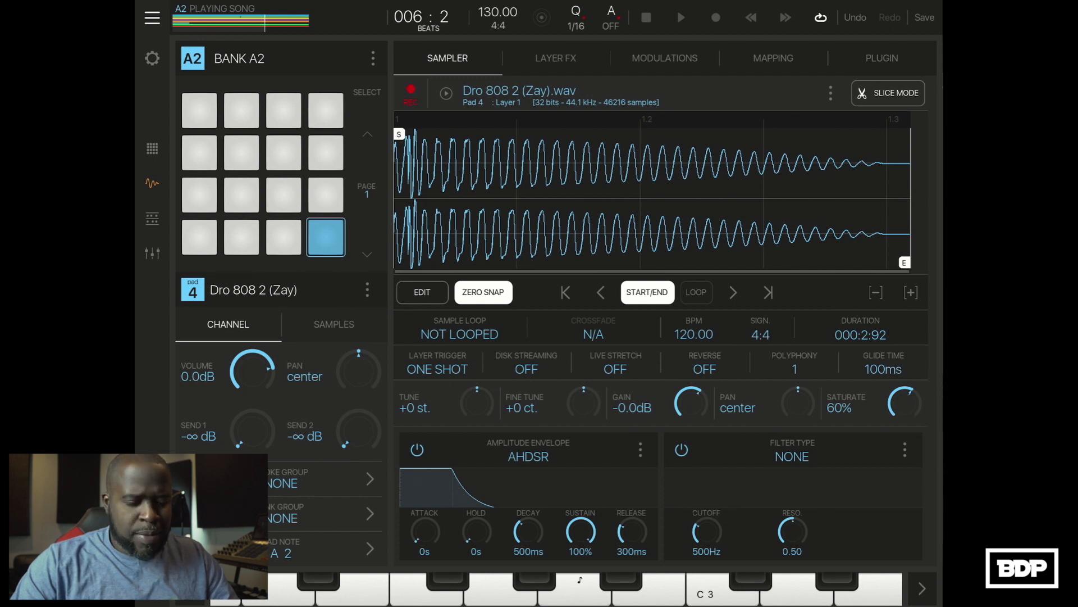
{"action": "left_click", "coordinate": [152, 17]}
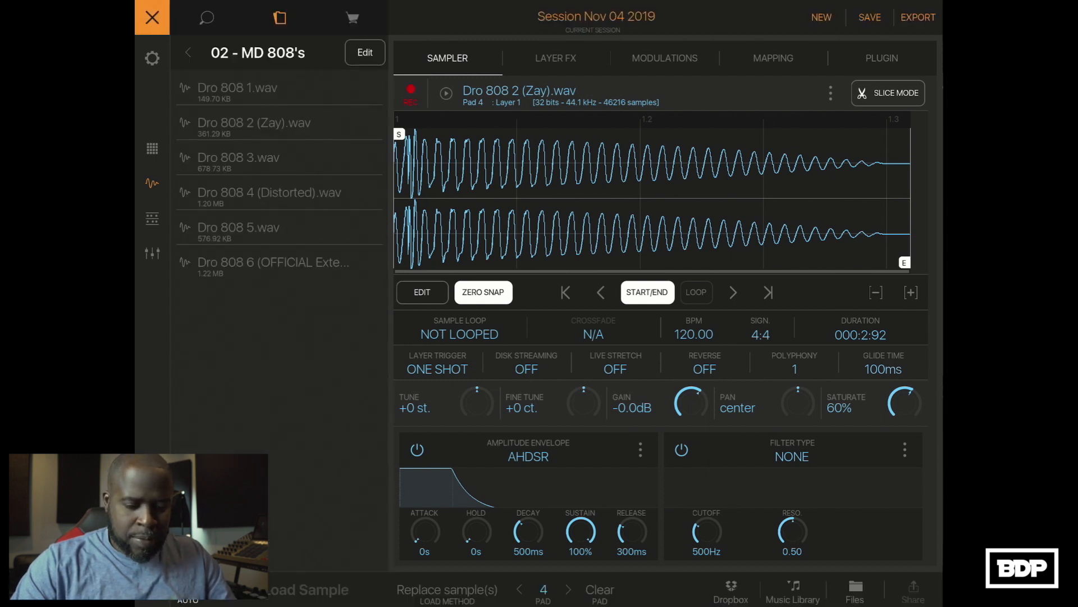
Record the 808 line on bank A2's pads in Keys mode, then check the Mixer.
{"action": "left_click", "coordinate": [151, 148]}
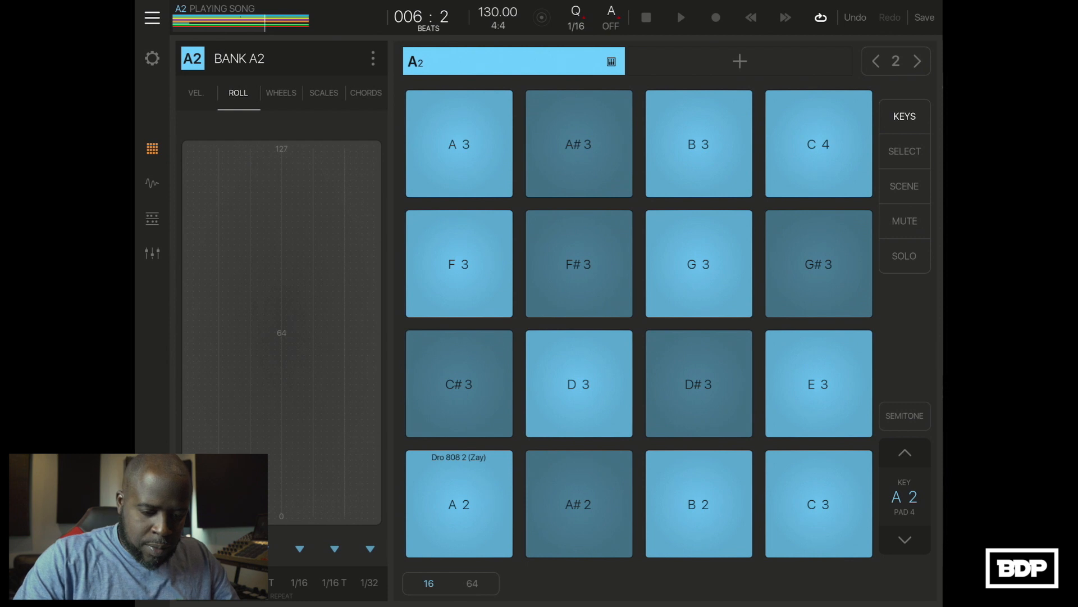
{"action": "left_click", "coordinate": [715, 18]}
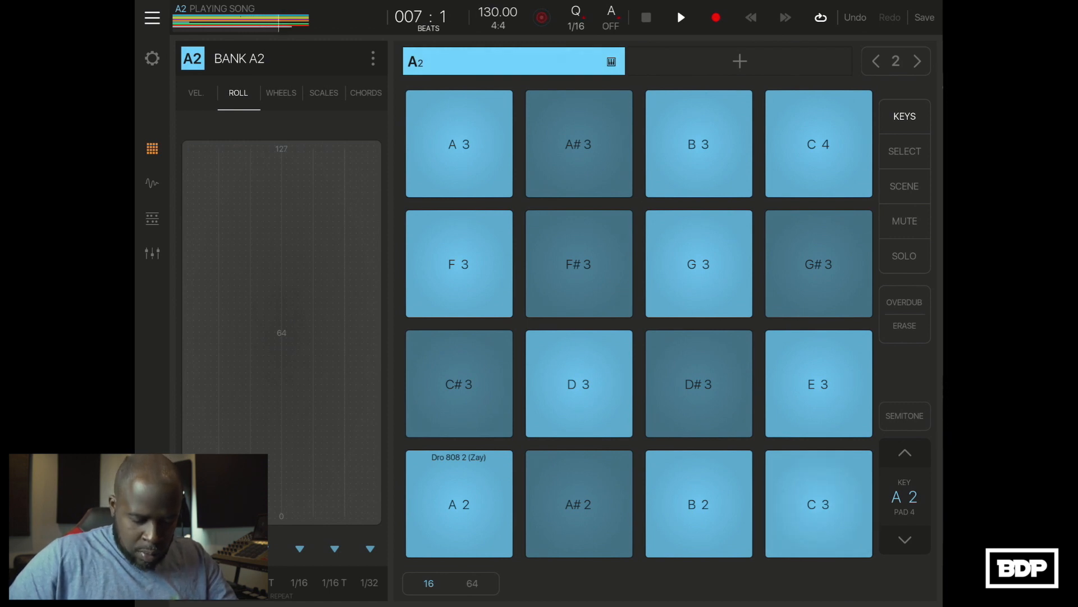
{"action": "left_click", "coordinate": [817, 503]}
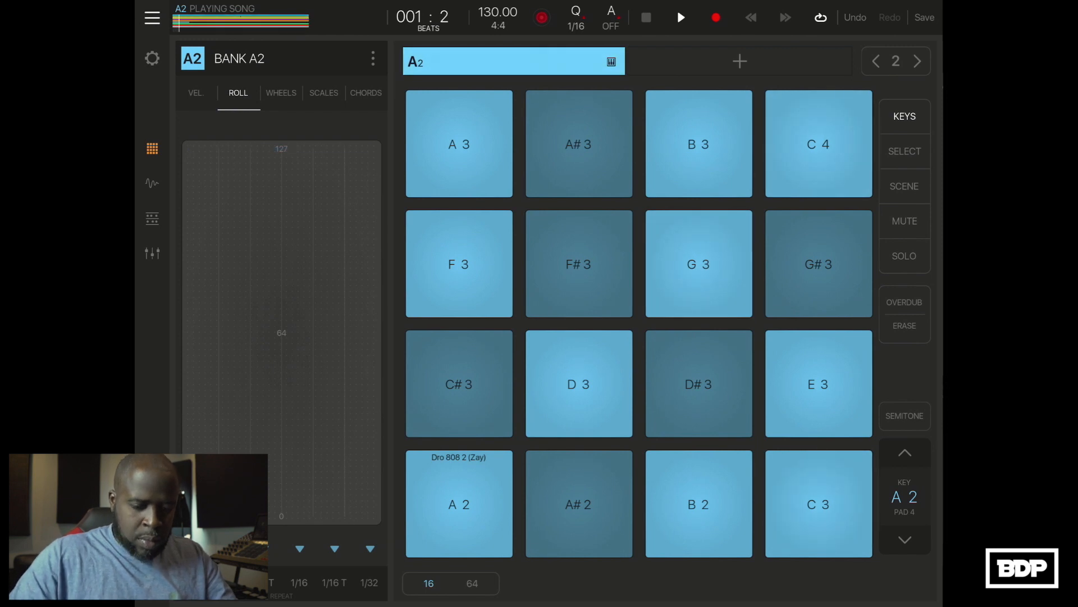
{"action": "left_click", "coordinate": [714, 17]}
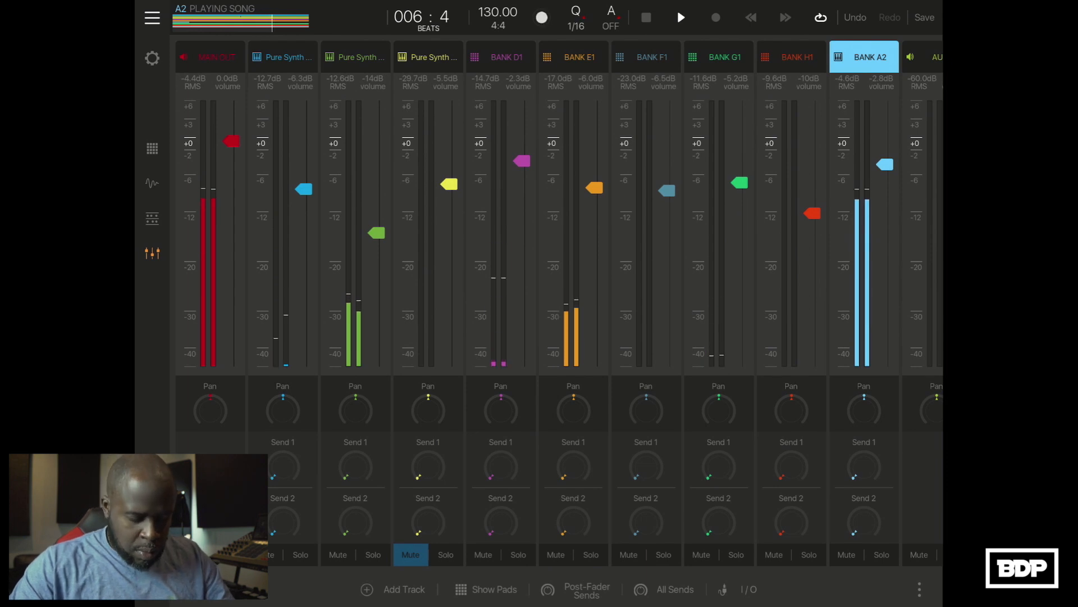
Show the Song view and select all clips on every track of the 8-bar arrangement.
{"action": "left_click", "coordinate": [152, 218]}
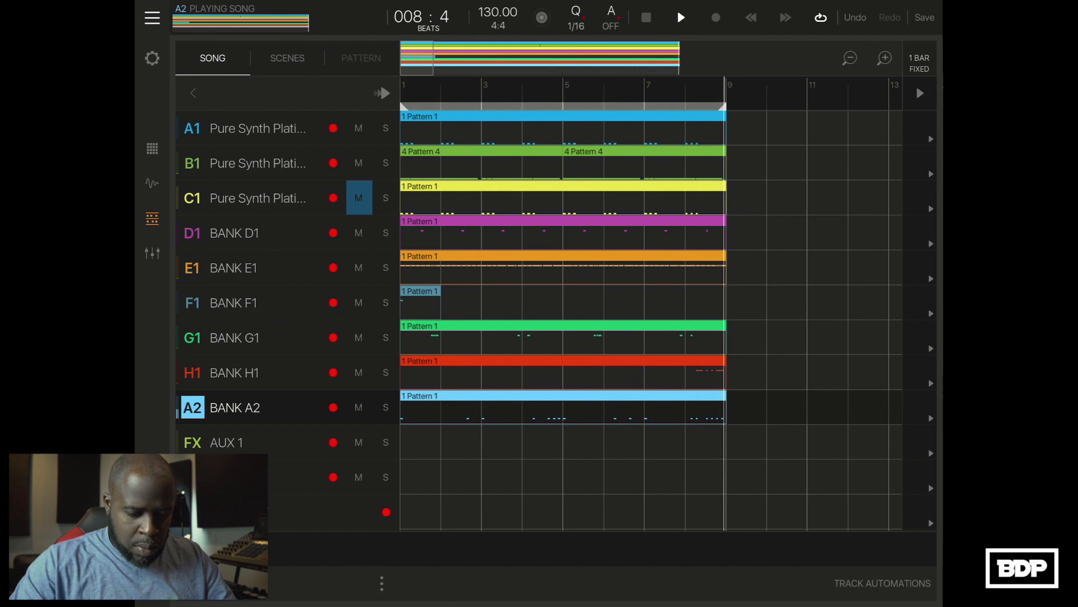
{"action": "left_click", "coordinate": [541, 17]}
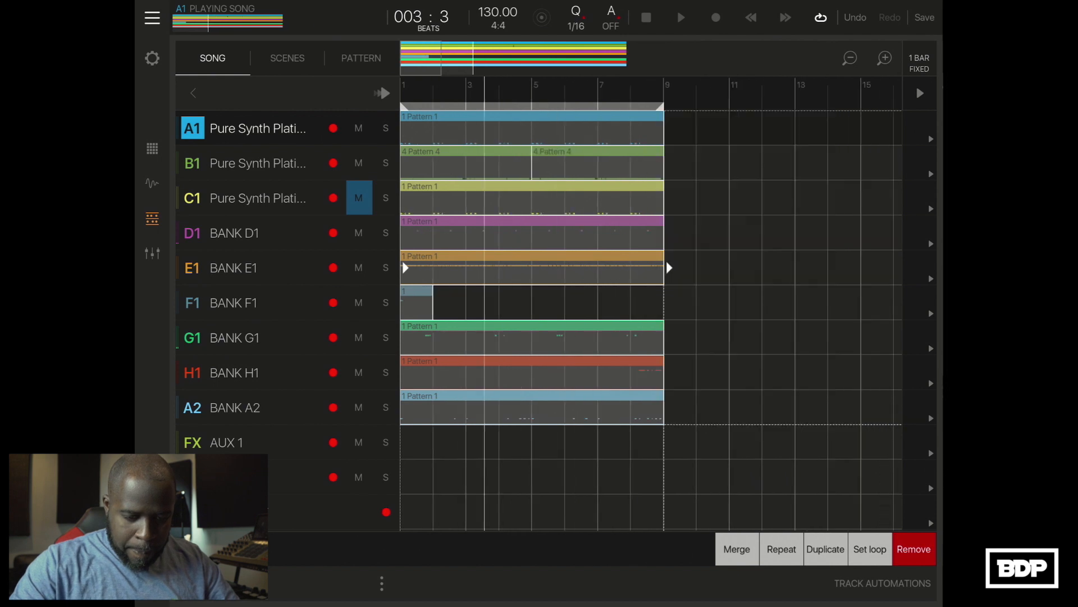
Repeat the selected clips along the timeline and select the BANK H1 clip near bar 33.
{"action": "left_click", "coordinate": [848, 58]}
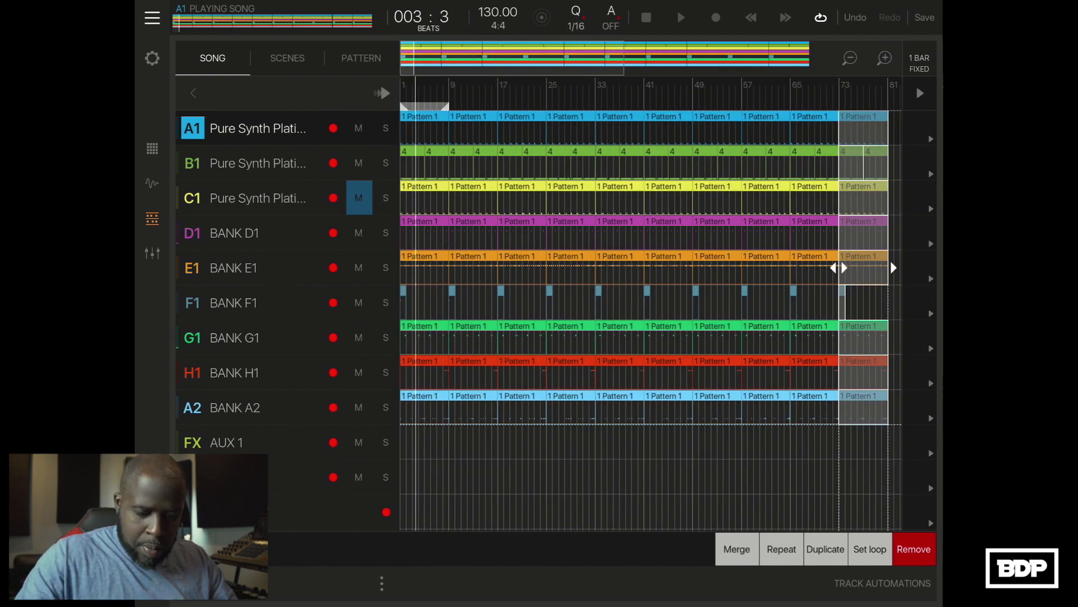
{"action": "left_click", "coordinate": [234, 408]}
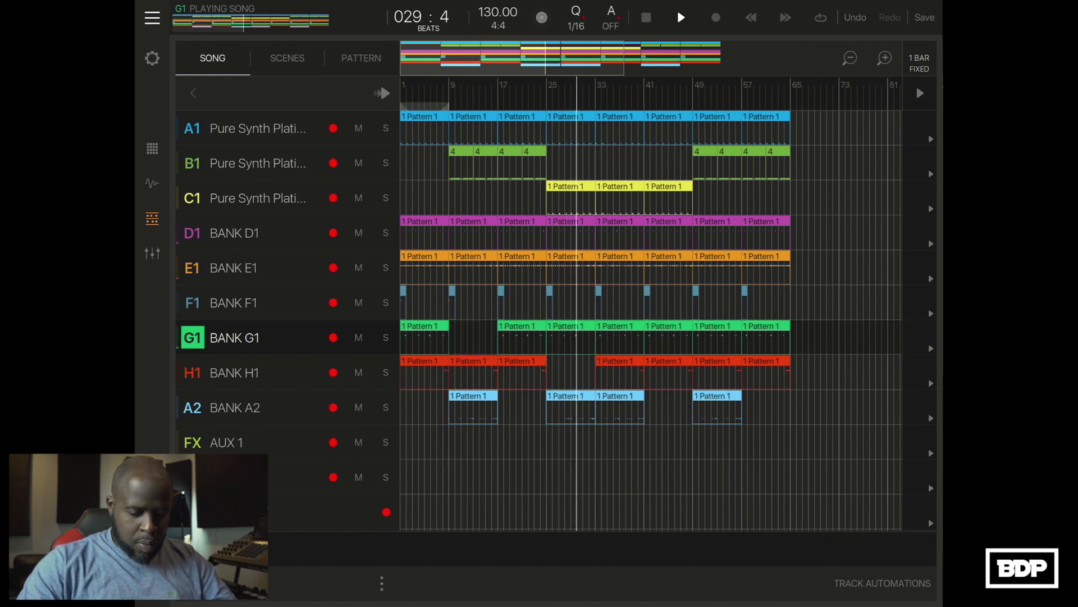
{"action": "left_click", "coordinate": [617, 361]}
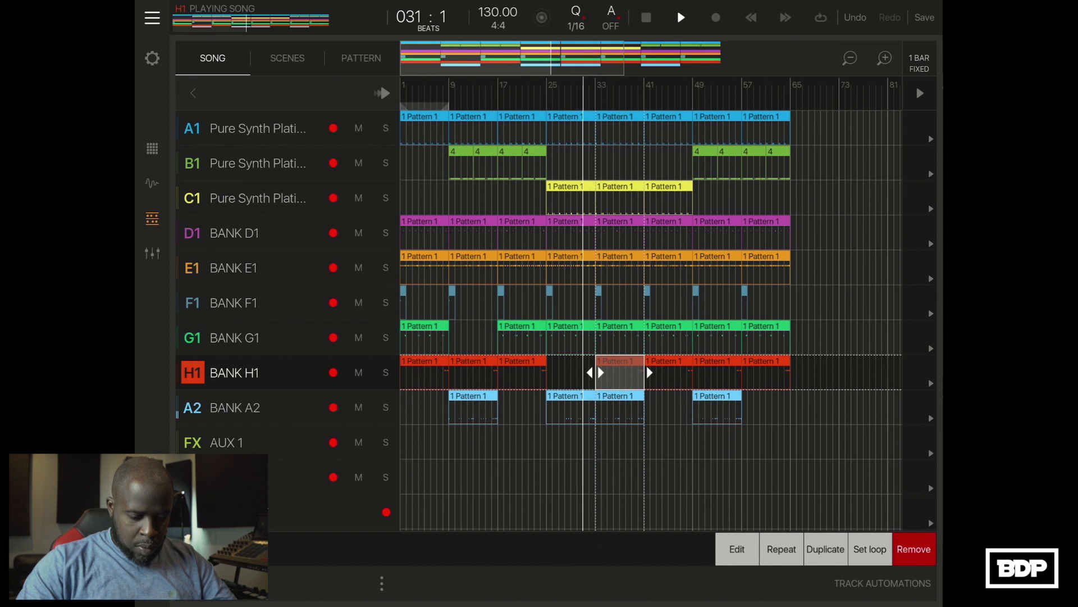